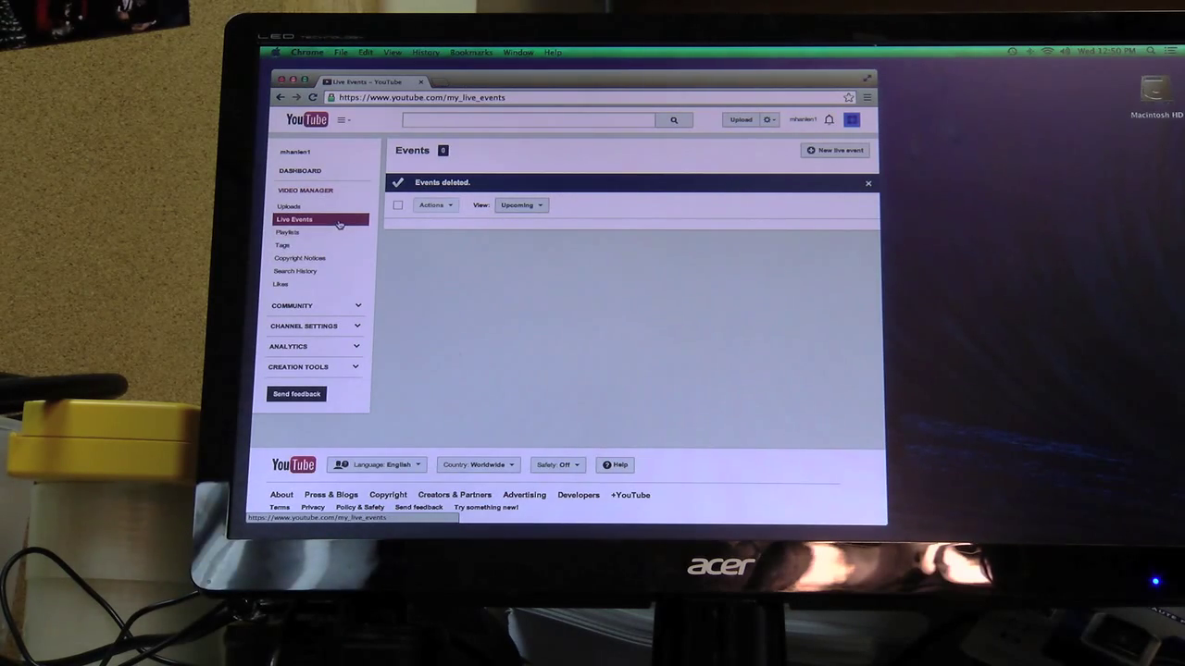
# - Dismiss the 'Events deleted' banner and begin a new live event
pyautogui.click(314, 219)
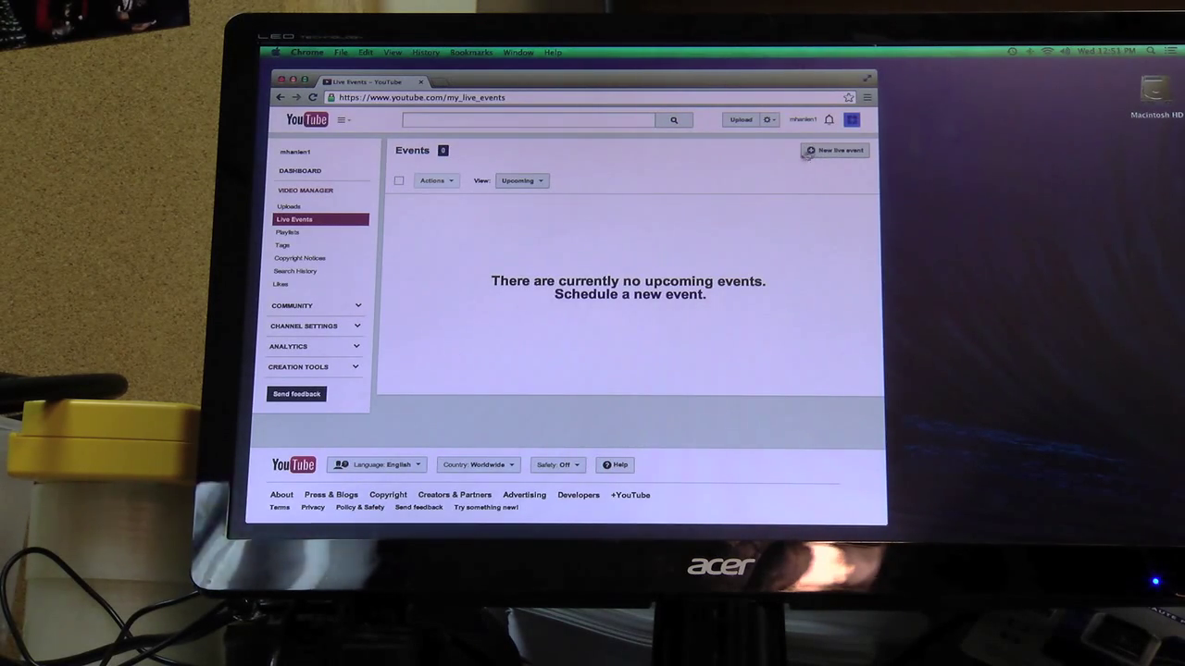
pyautogui.click(833, 150)
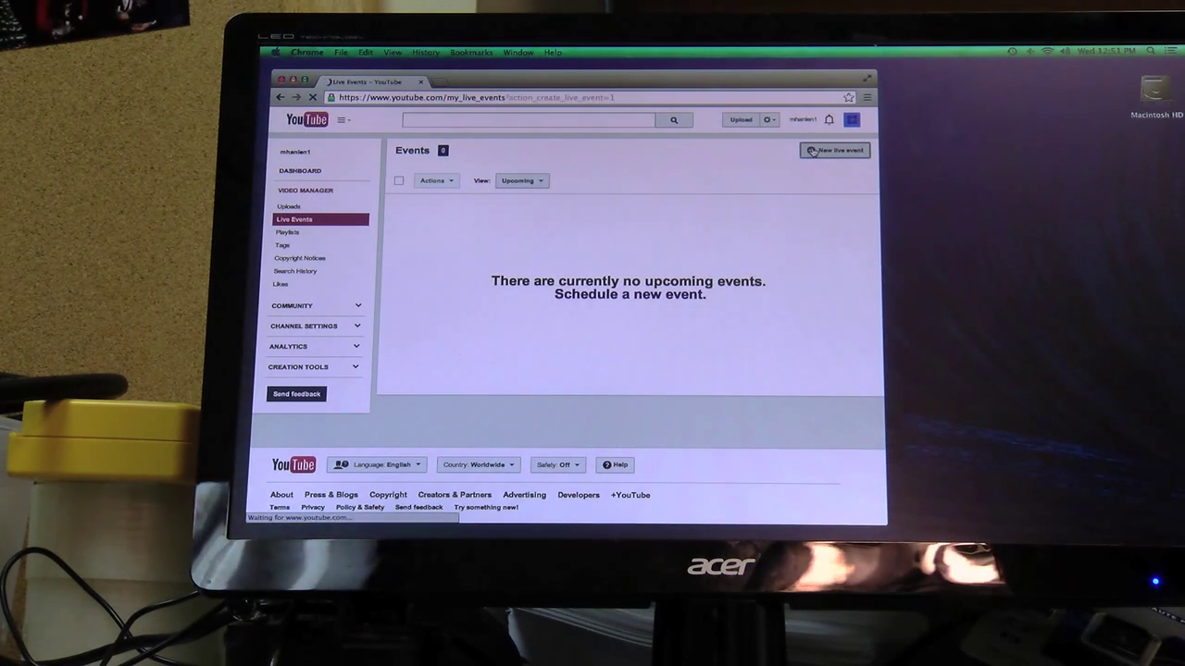
# - Title the event 'How to Do Basic Streaming On Youtube.' with description 'How to Stream Basically.'
pyautogui.click(833, 150)
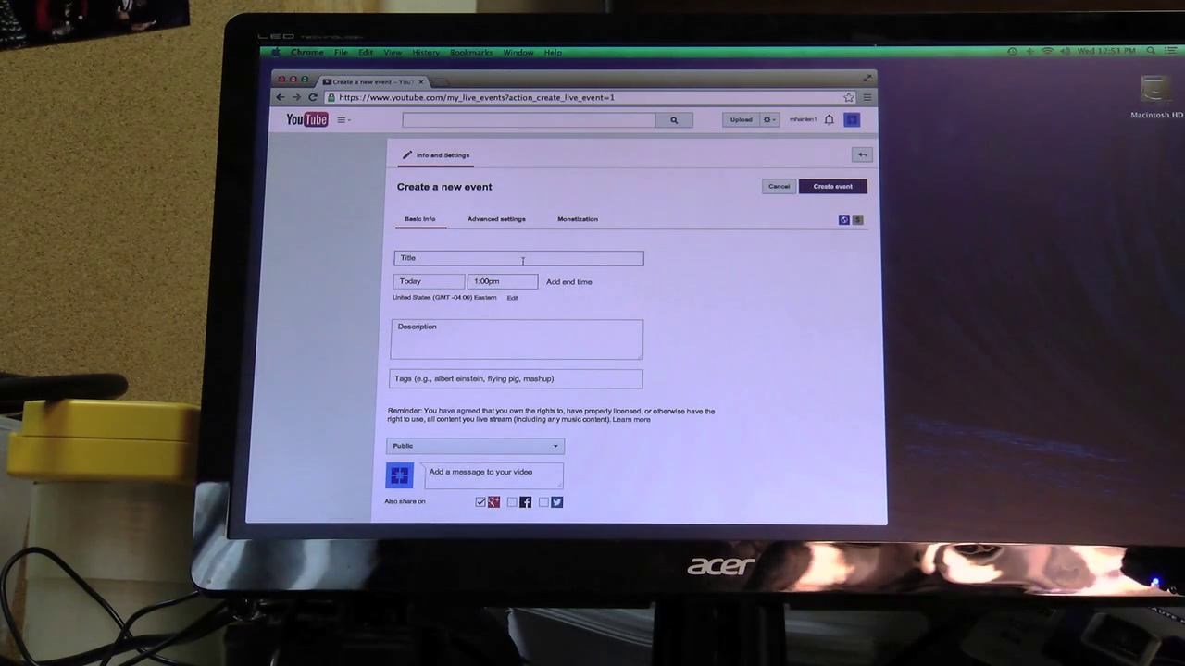
pyautogui.write('How to Do Basic')
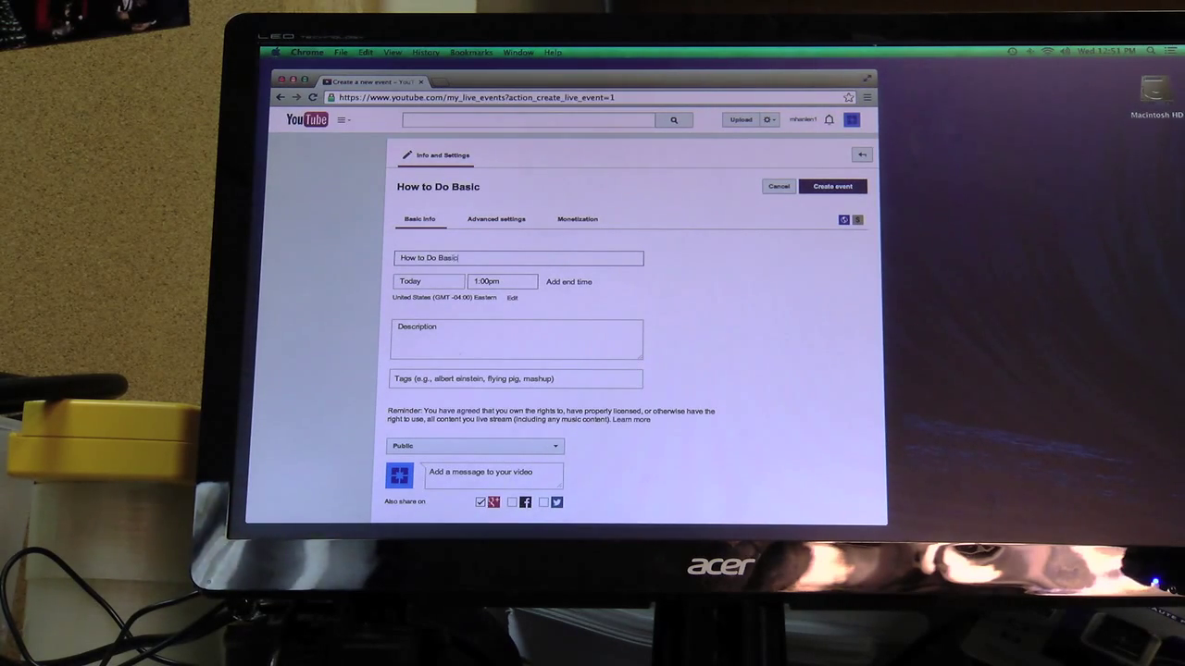
pyautogui.write('Streaming On Youtube')
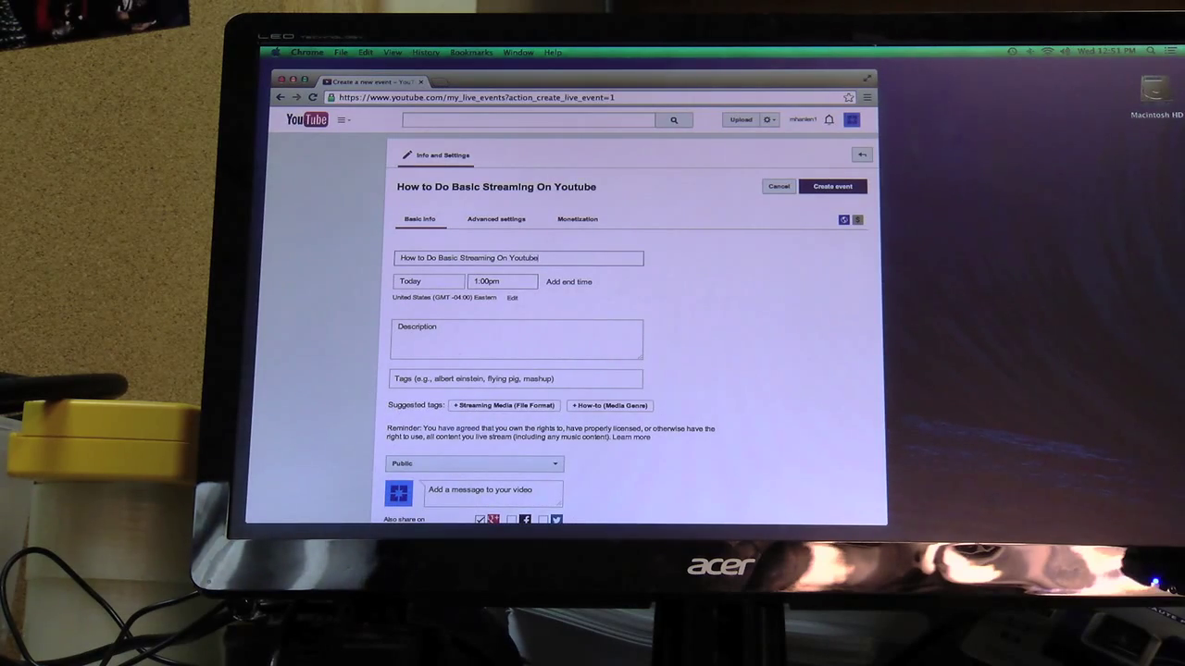
pyautogui.write('.')
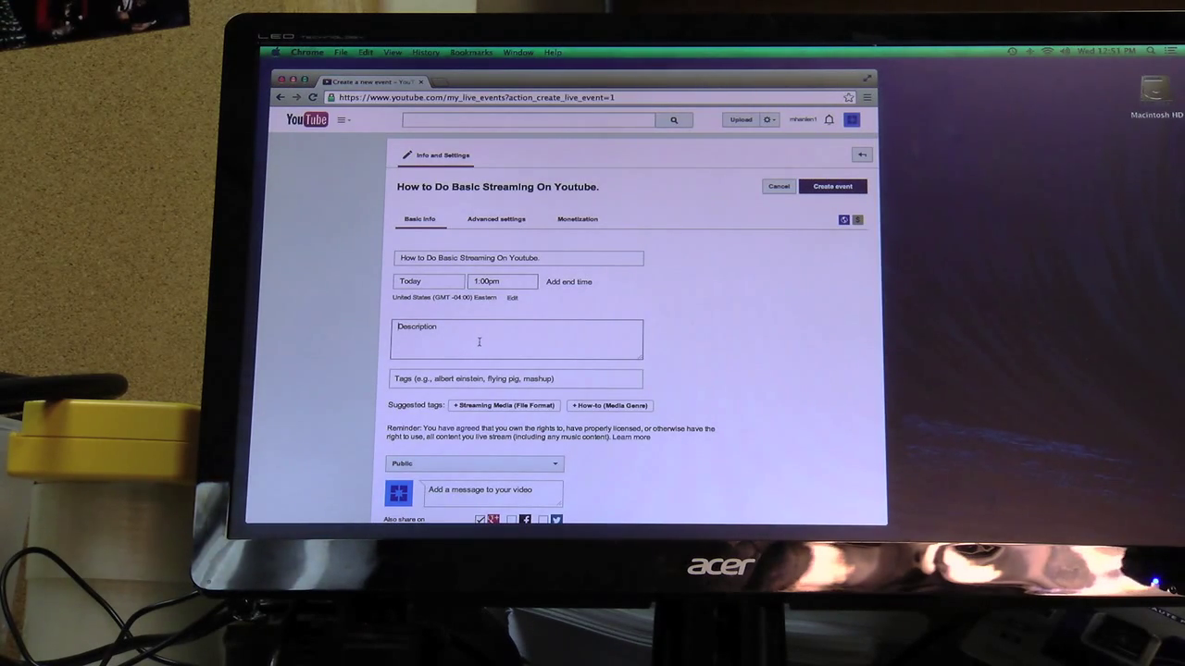
pyautogui.write('How to Bais')
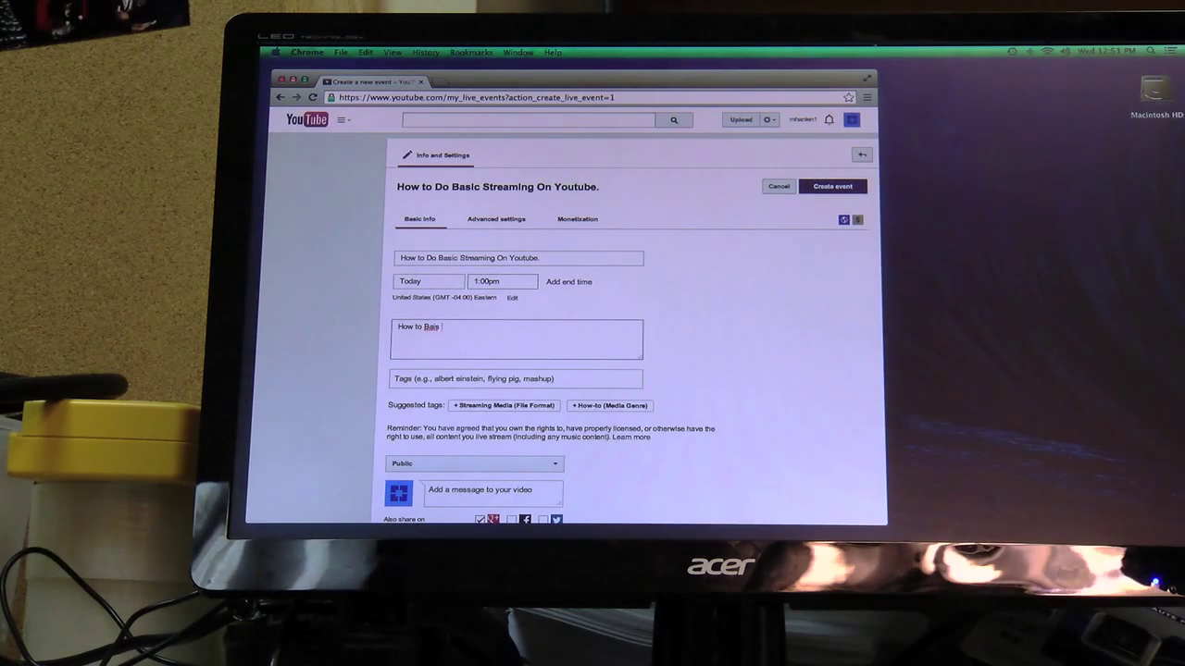
pyautogui.write('Stream')
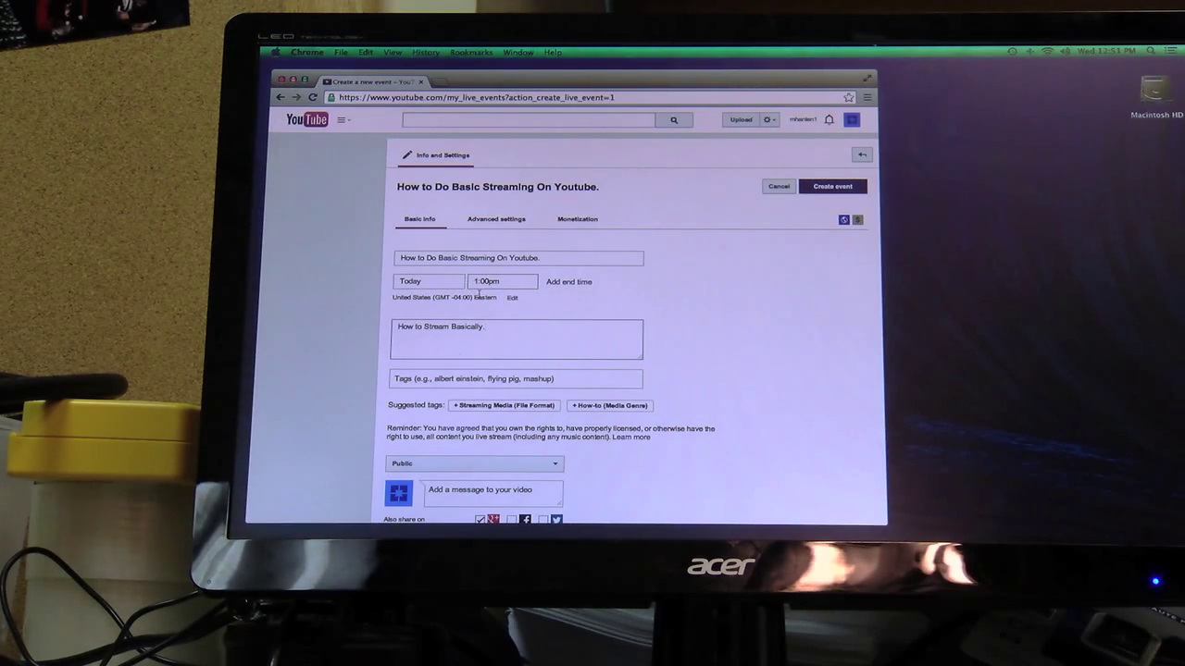
pyautogui.moveTo(826, 190)
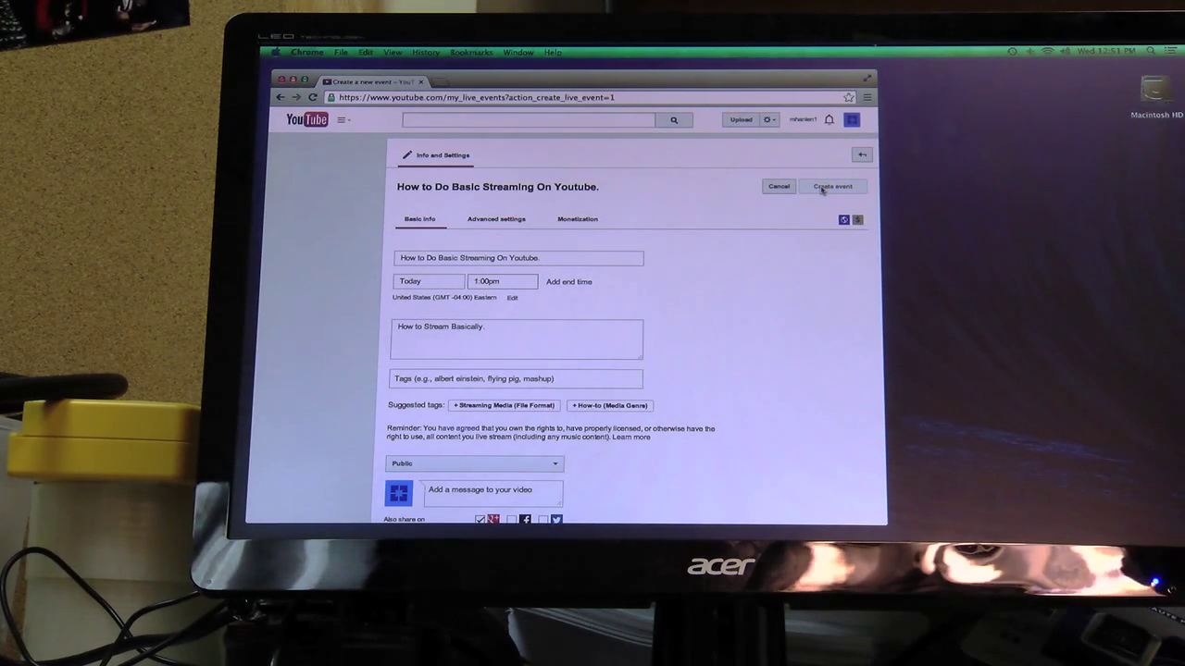
# - Create the event and choose the 1500–4000 Kbps (720p) encoder bitrate range
pyautogui.click(831, 185)
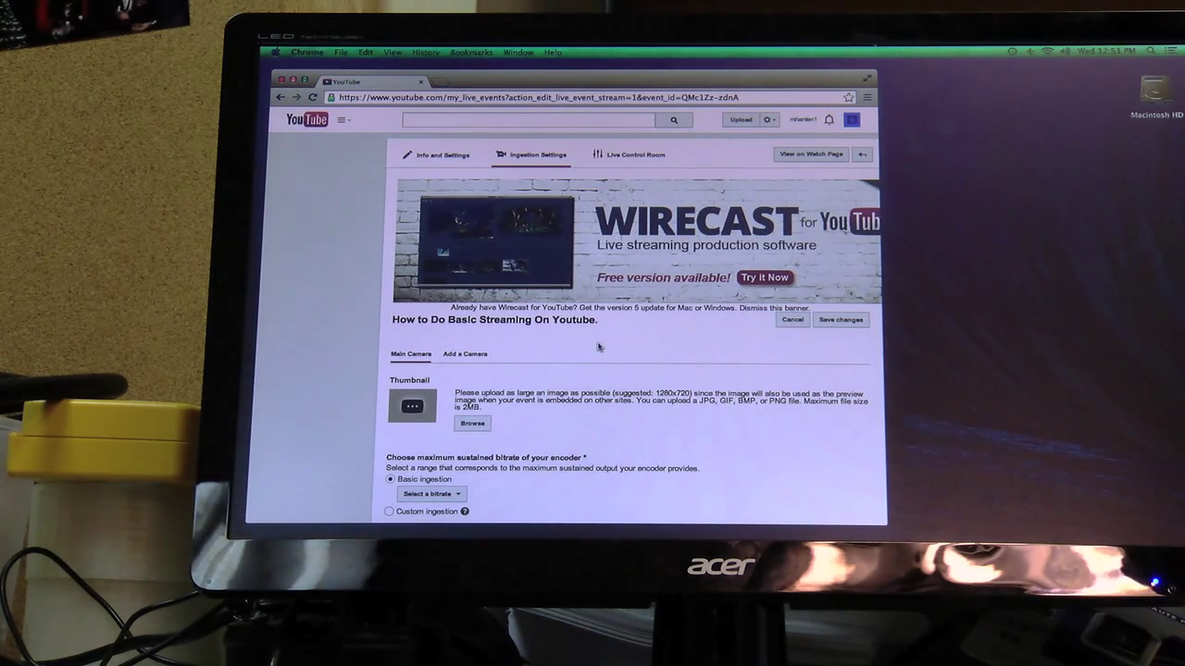
pyautogui.moveTo(840, 321)
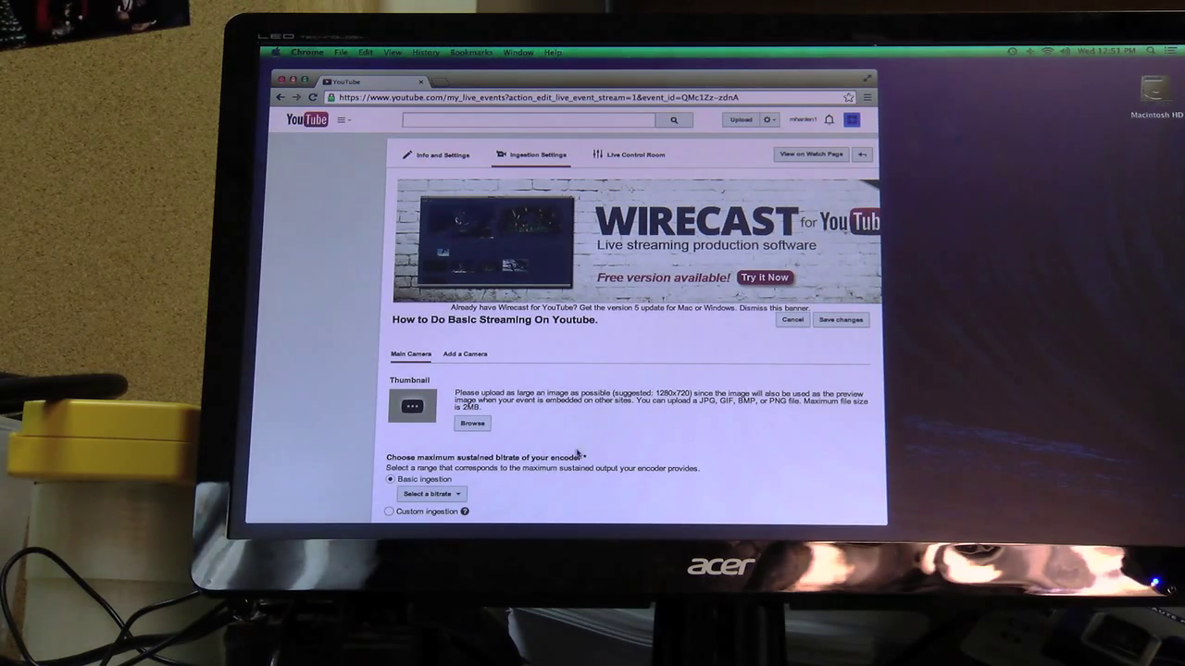
pyautogui.scroll(-3)
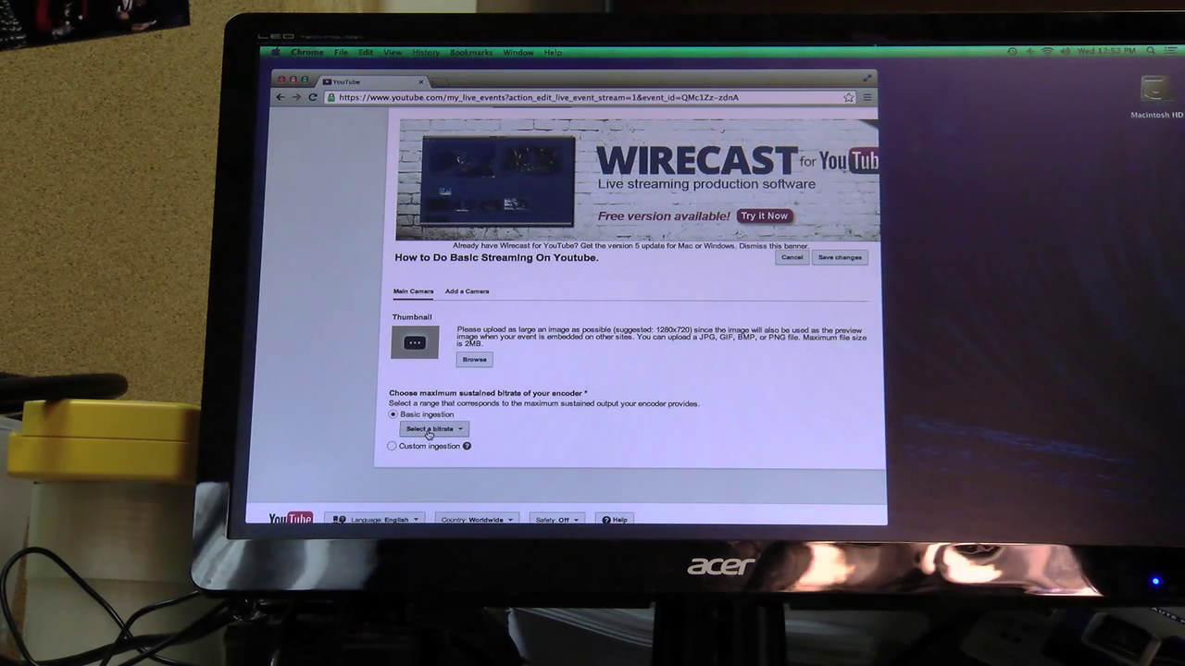
pyautogui.click(433, 430)
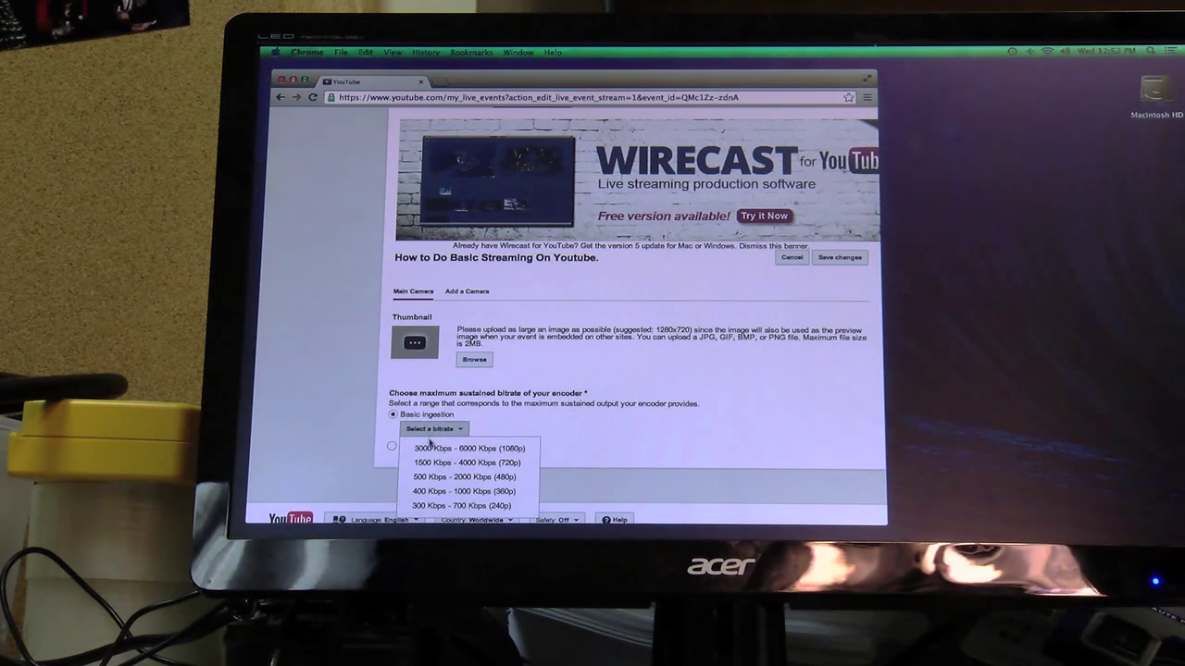
pyautogui.moveTo(464, 462)
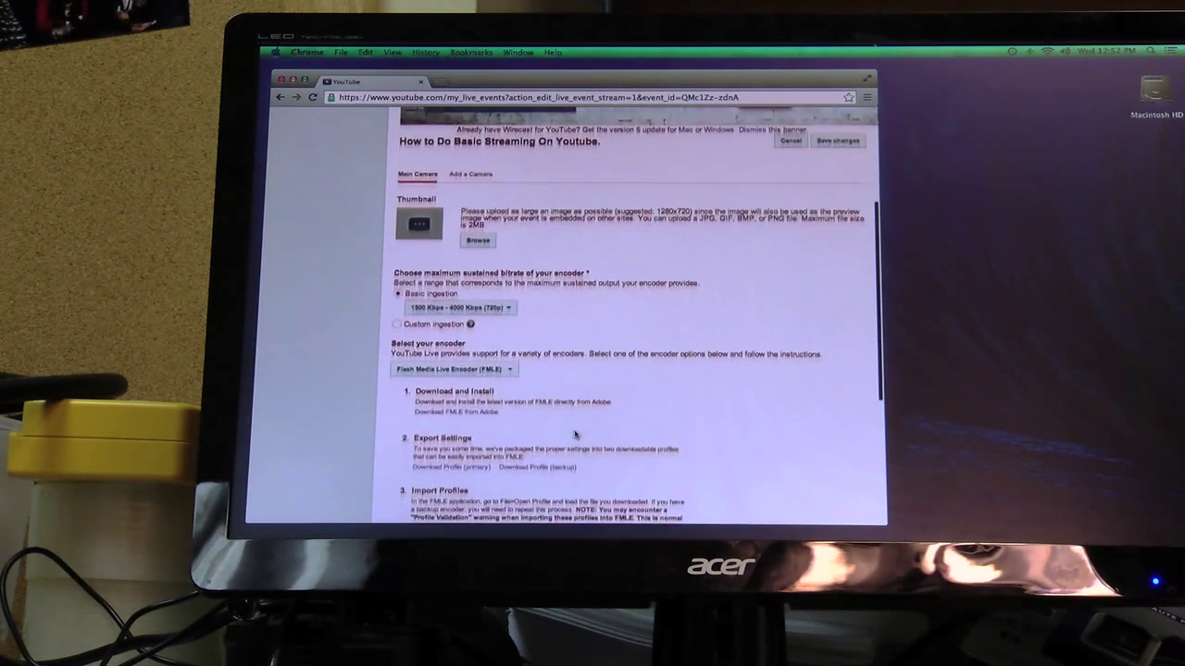
# - Download the primary Flash Media Live Encoder profile from Export Settings
pyautogui.scroll(-3)
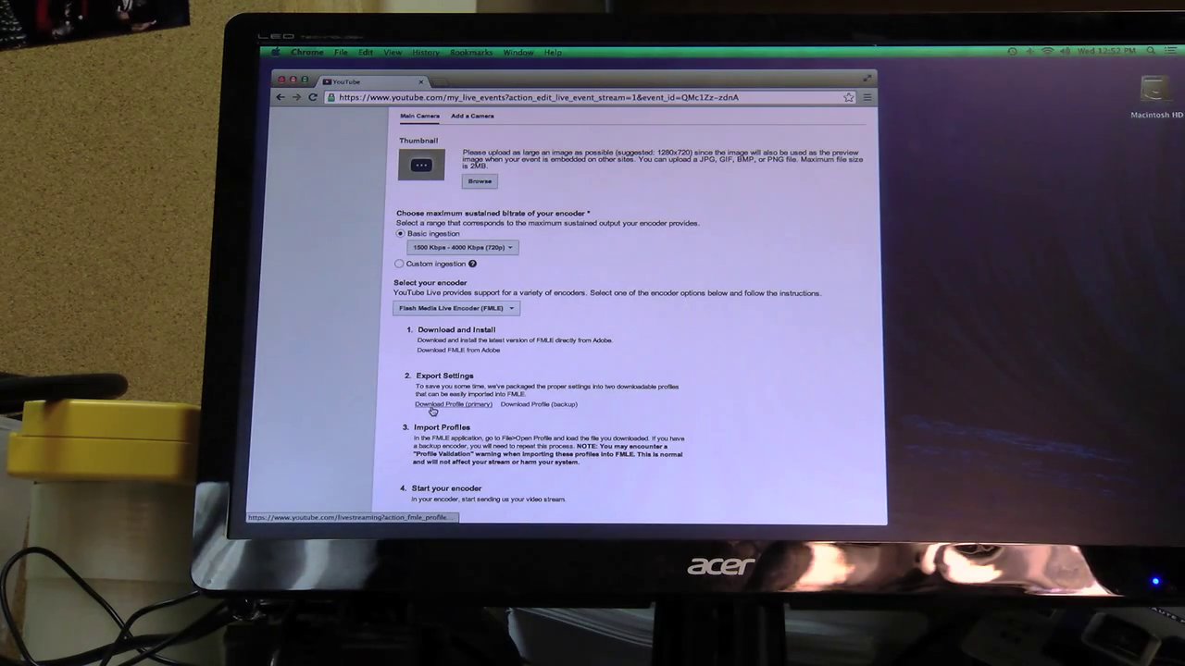
pyautogui.click(448, 403)
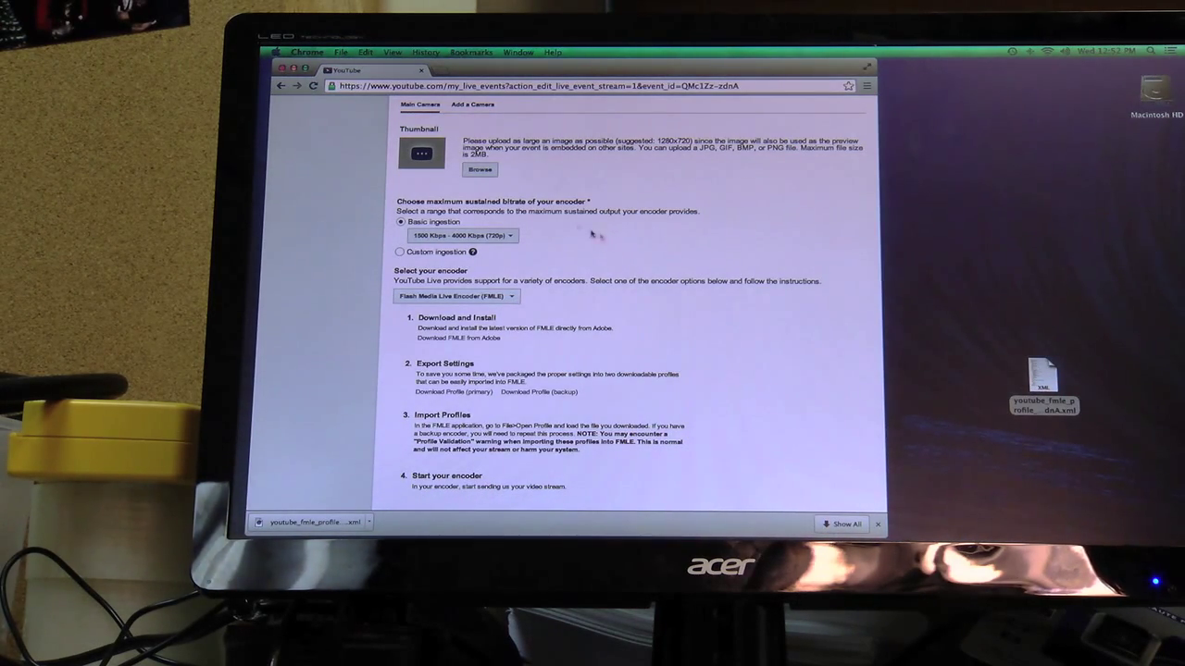
pyautogui.scroll(-3)
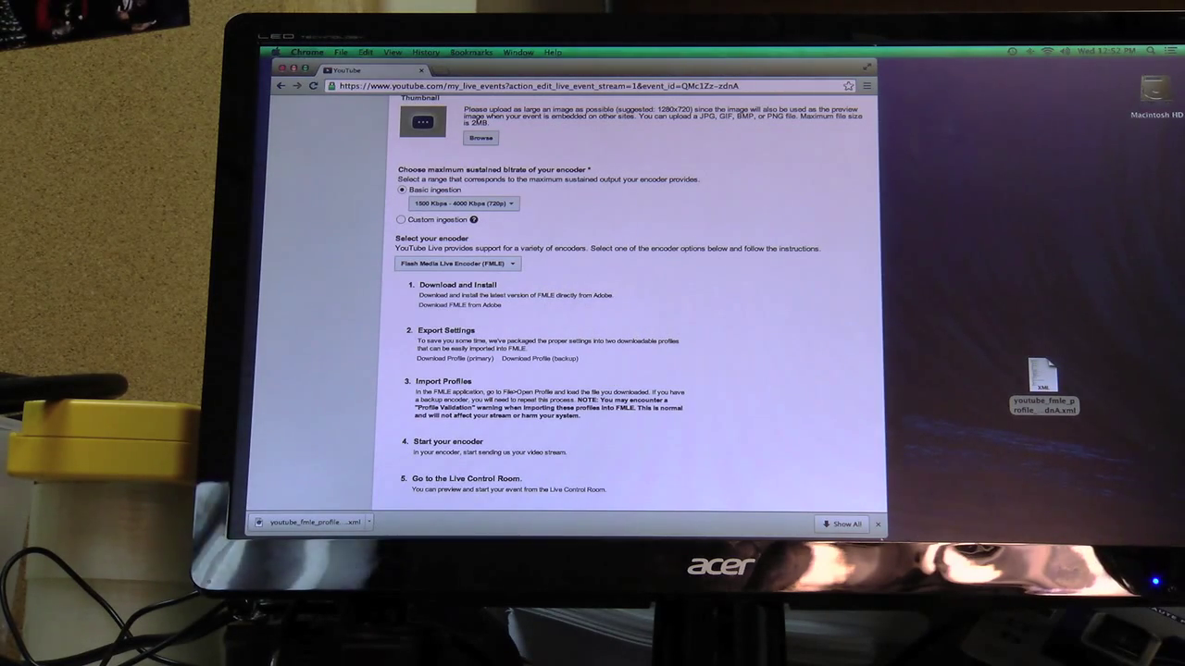
# - Launch Flash Media Live Encoder from the Dock and reach its File menu
pyautogui.click(667, 478)
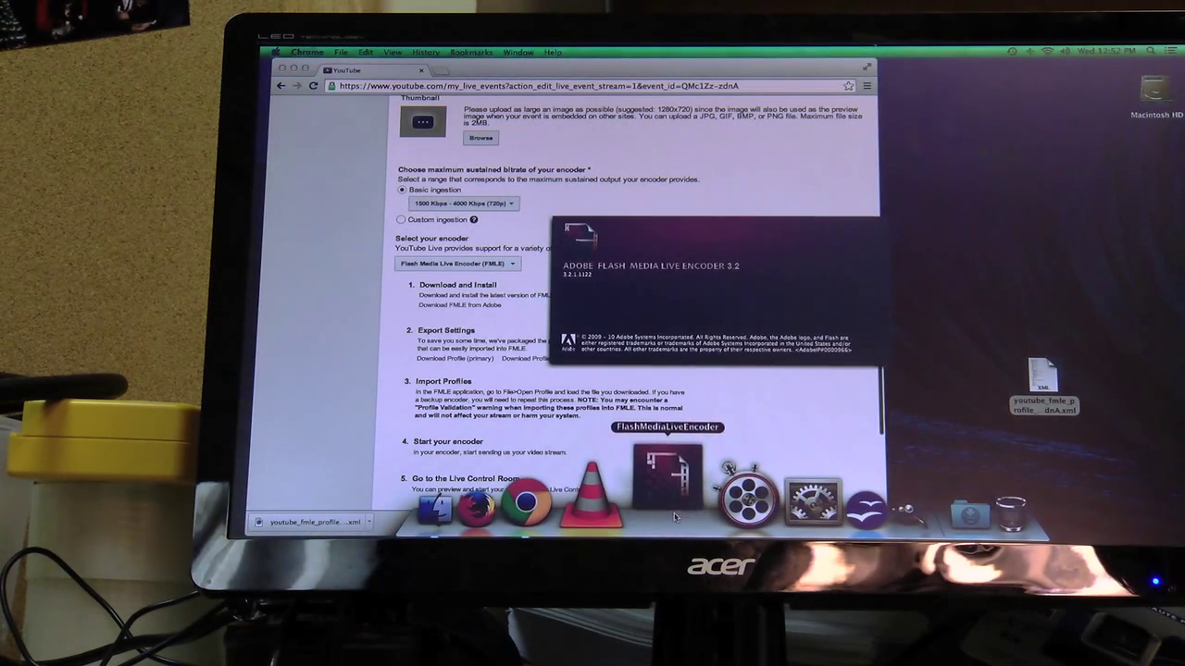
pyautogui.click(667, 478)
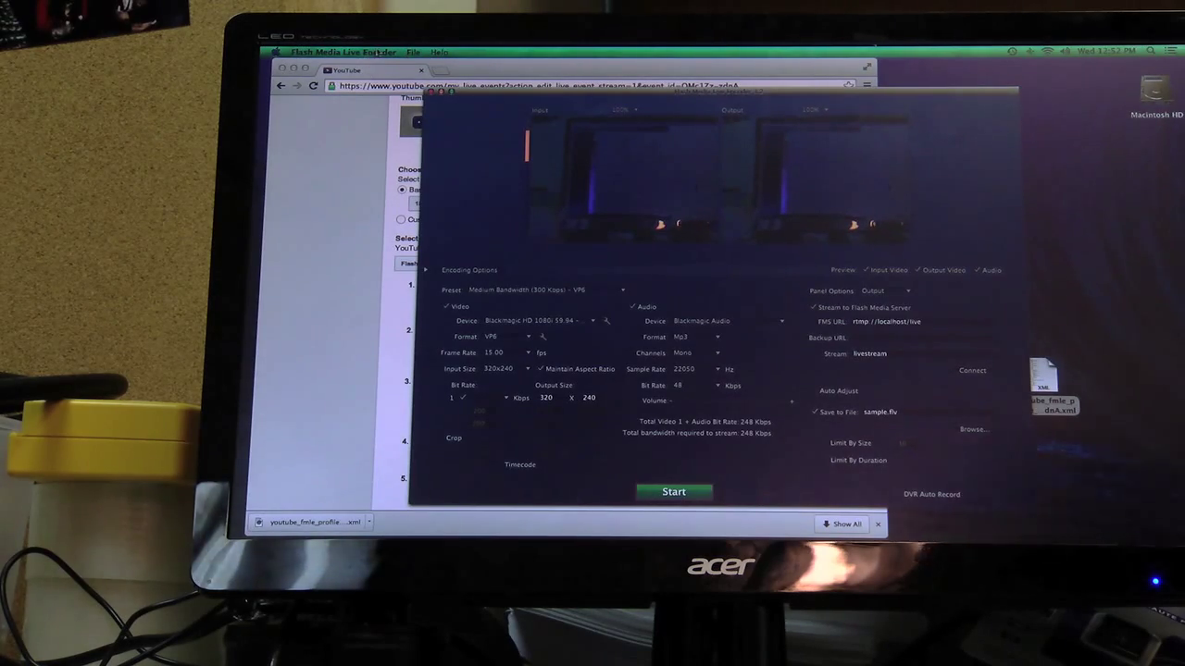
pyautogui.click(413, 52)
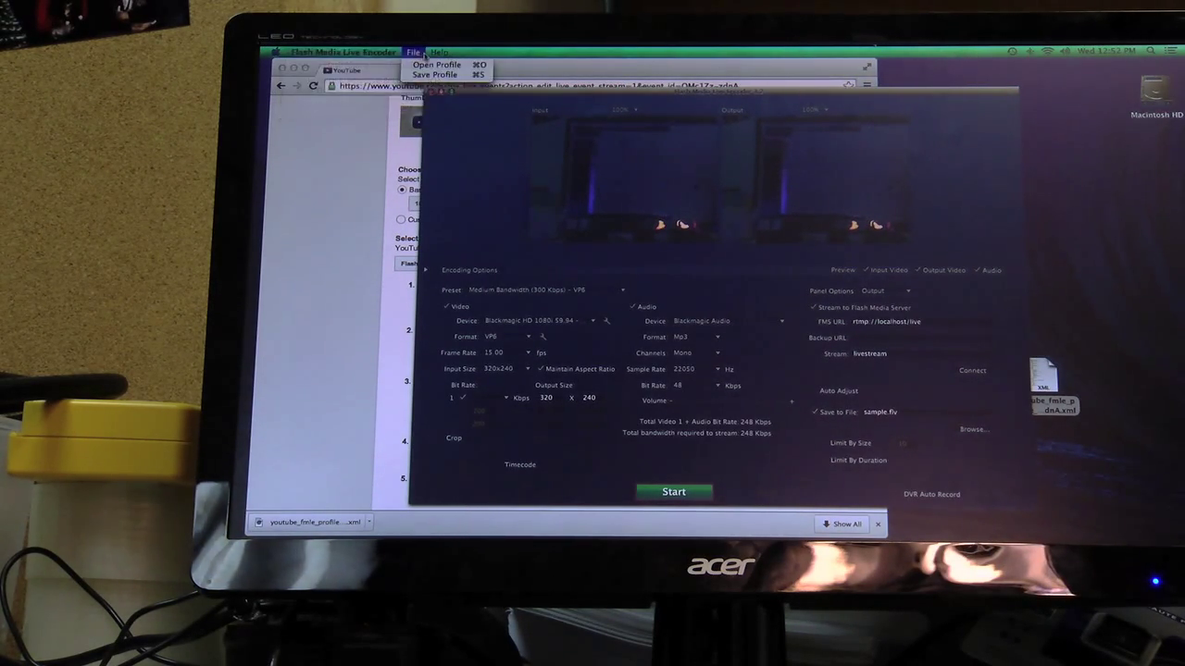
# - Load the youtube_fmle_profile XML from the Desktop into the encoder
pyautogui.click(412, 52)
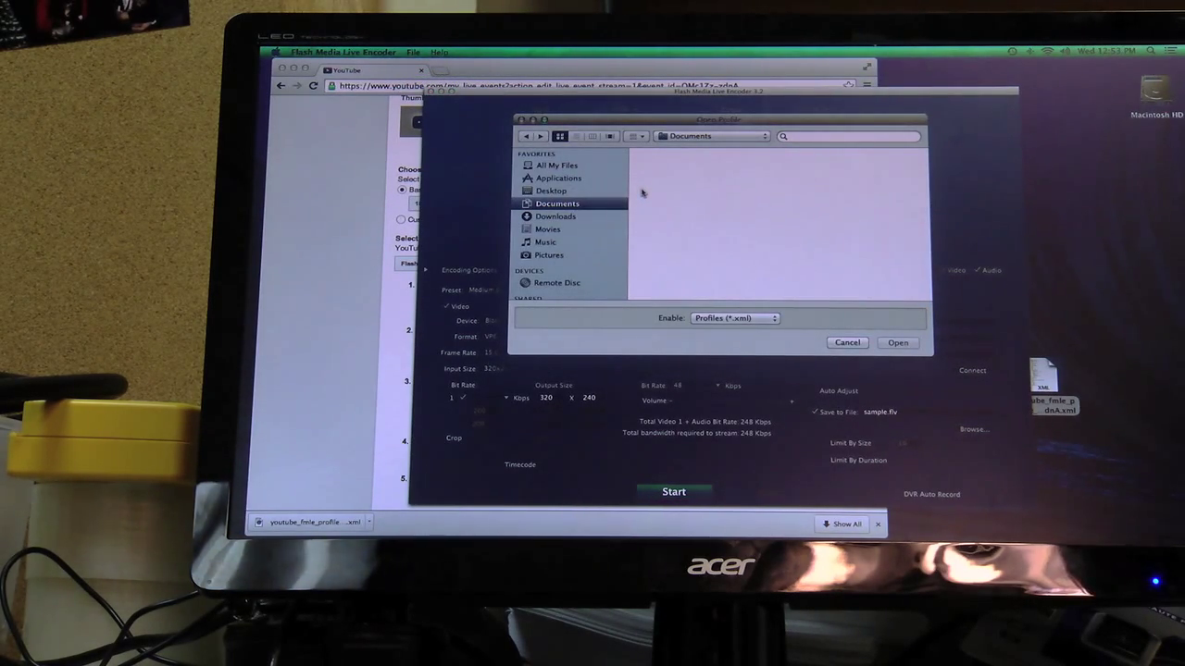
pyautogui.click(552, 190)
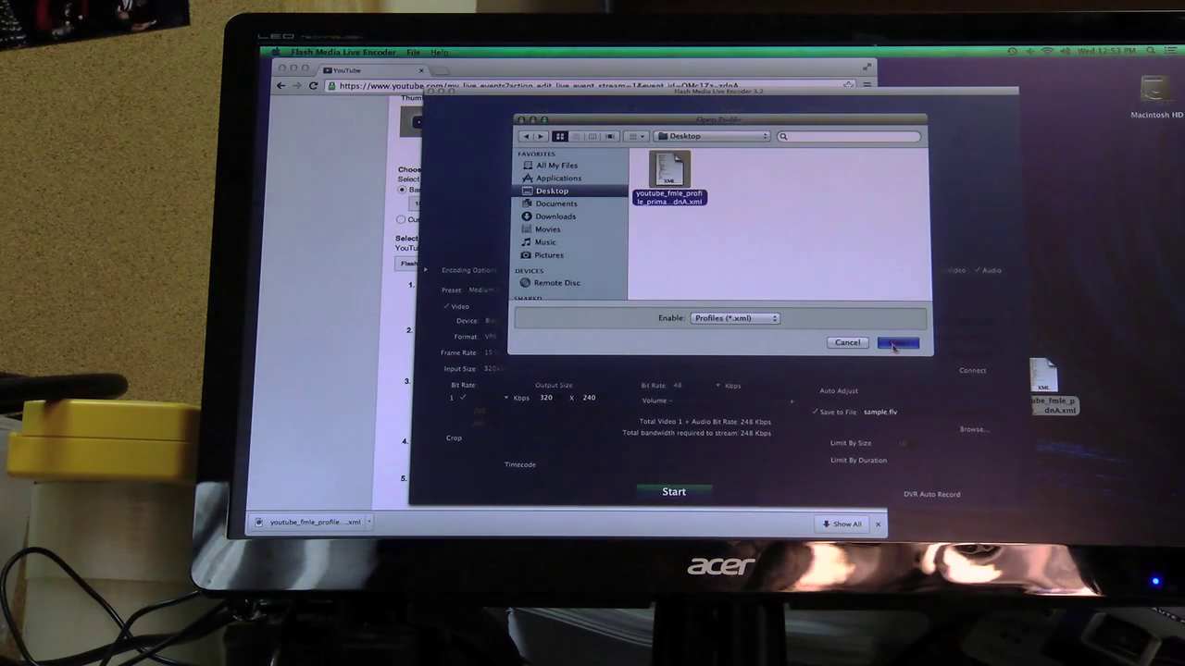
pyautogui.click(896, 342)
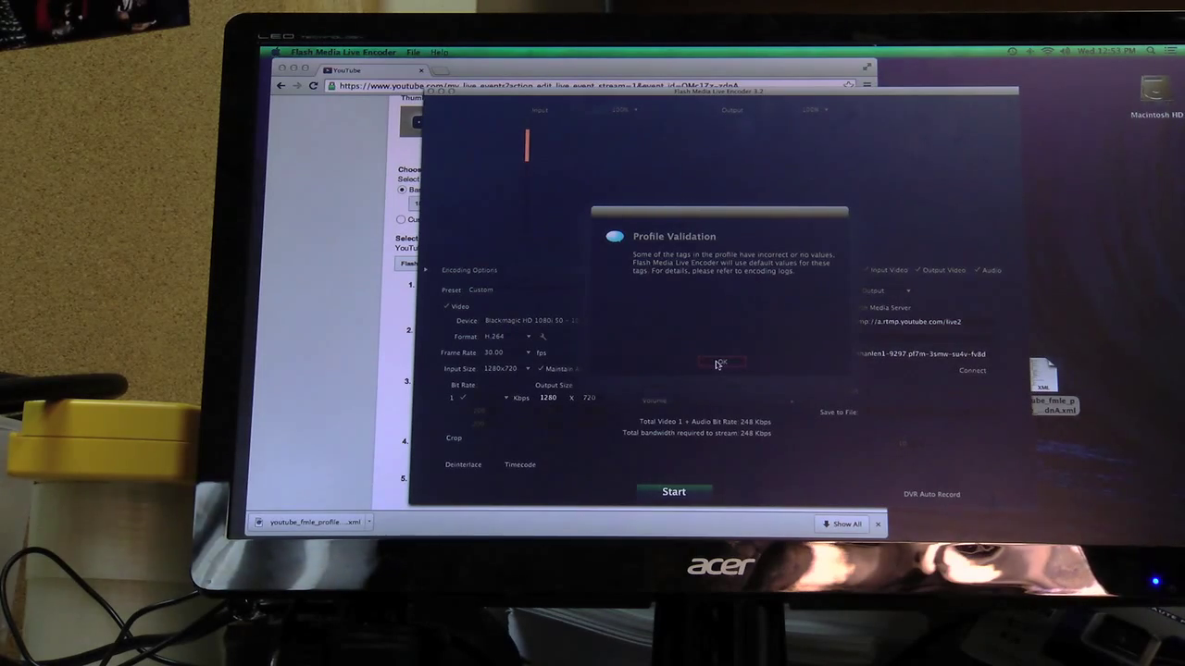
# - Accept the Profile Validation warning, keeping the 1280×720 H.264 YouTube settings
pyautogui.click(722, 361)
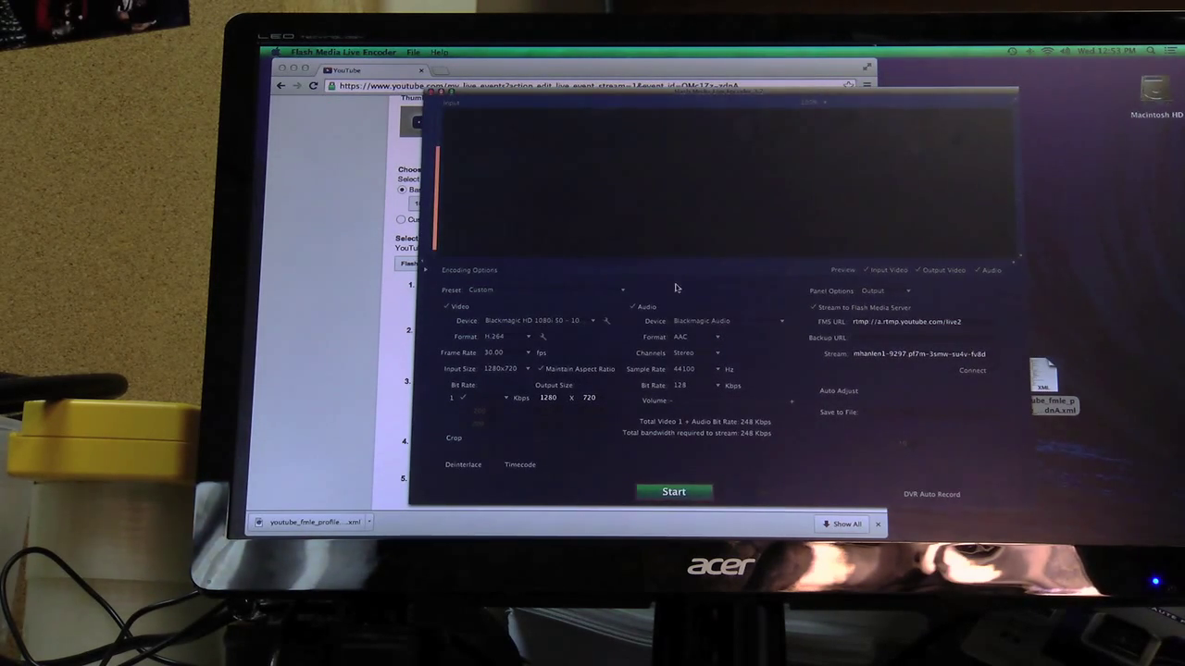
pyautogui.moveTo(566, 298)
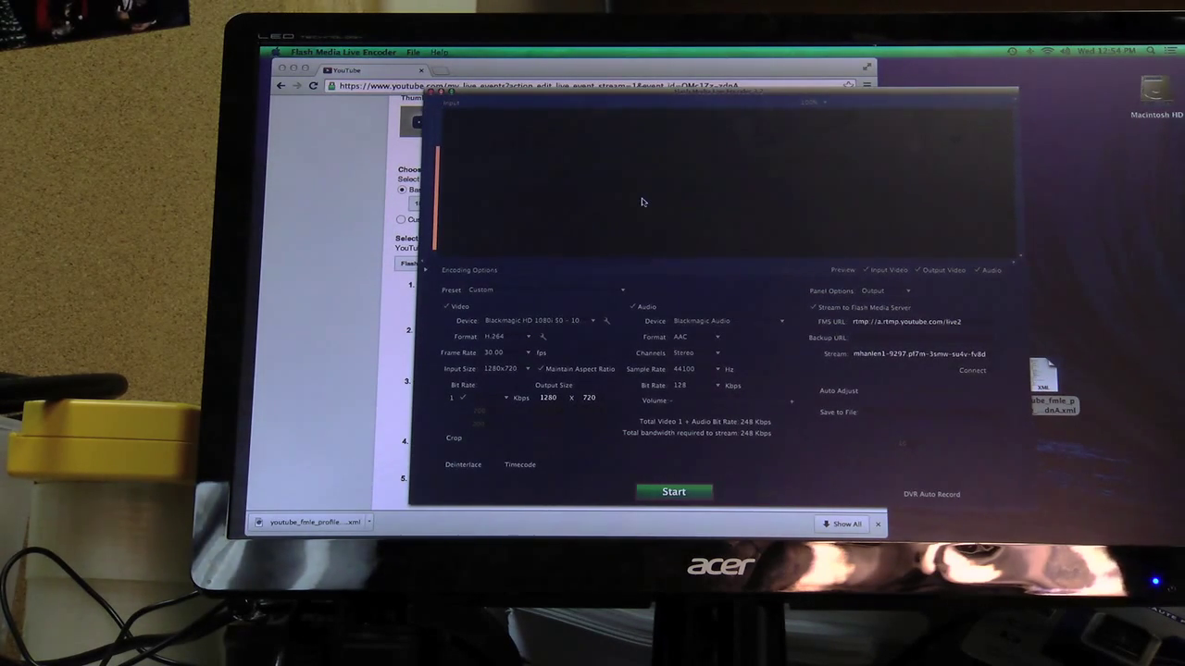
pyautogui.moveTo(648, 200)
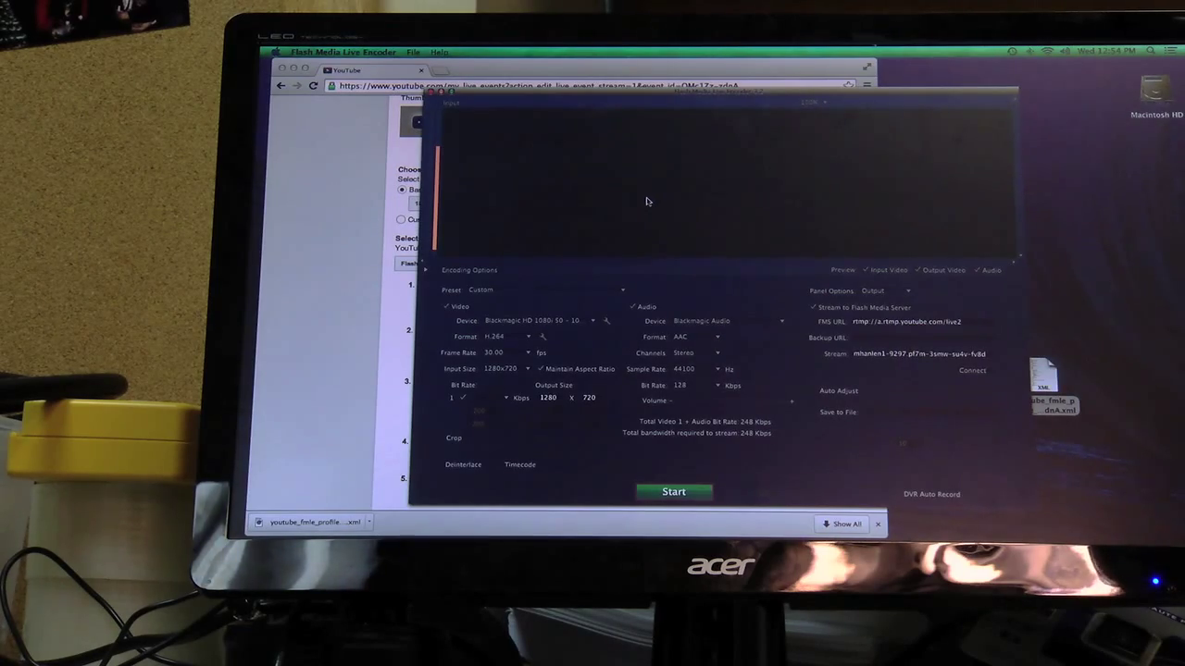
pyautogui.moveTo(699, 189)
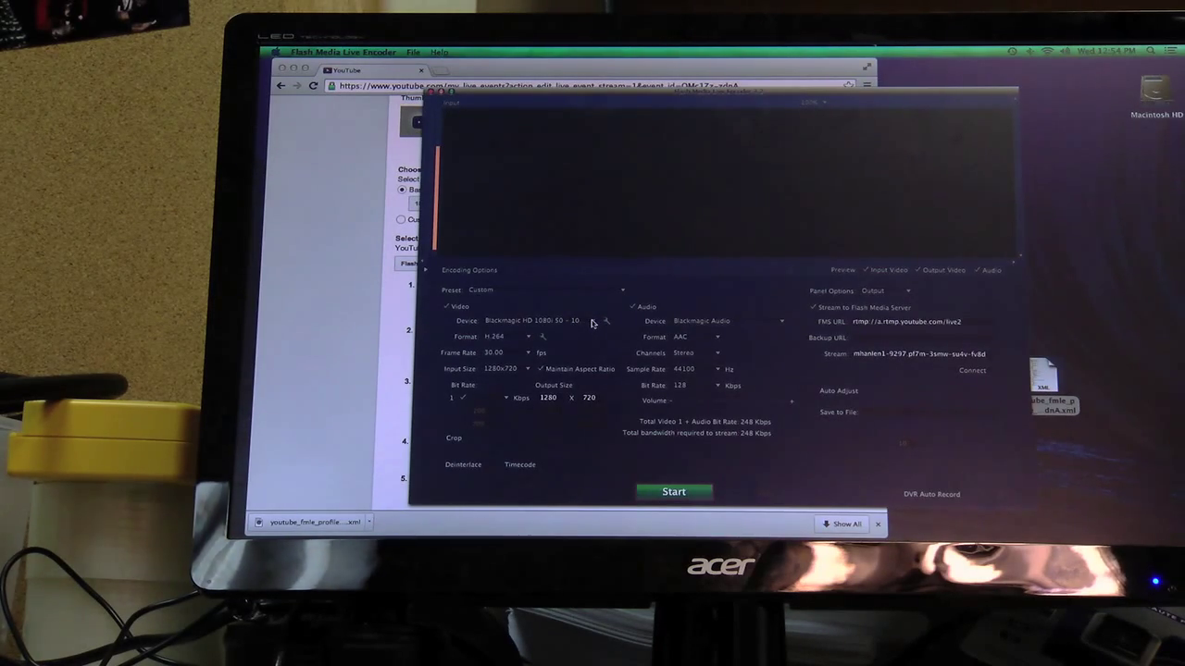
# - Select the Blackmagic HD 1080i 59.94 device as the video source
pyautogui.click(540, 322)
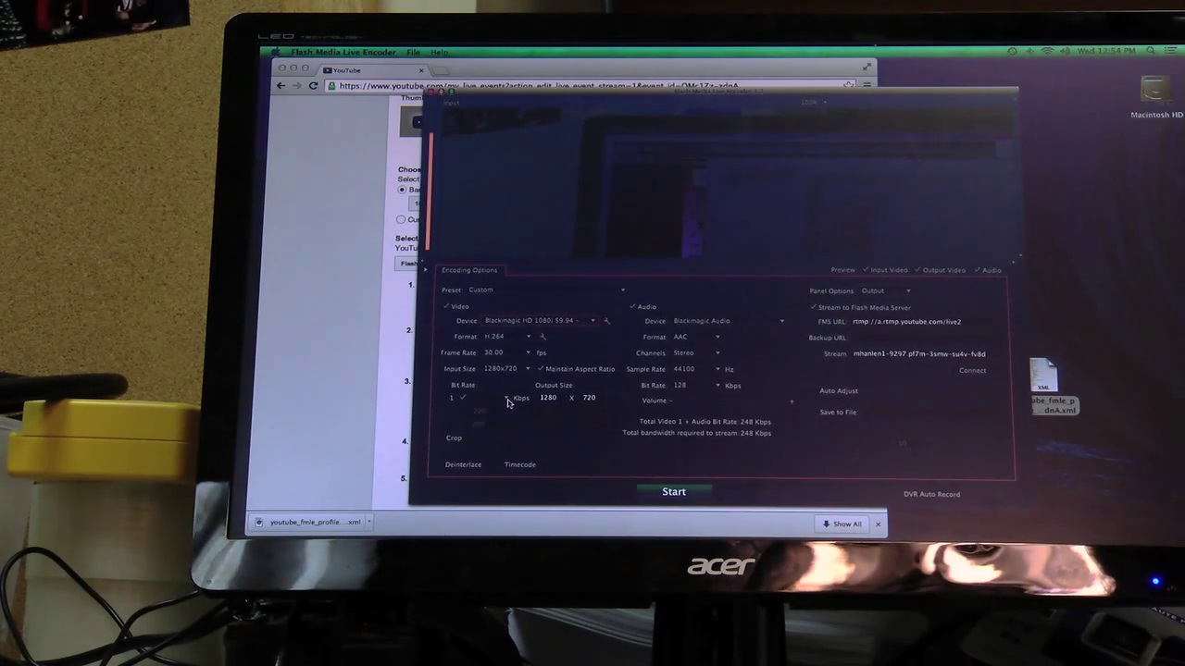
# - Raise the video bit rate to a 2128 kbps total, keep Blackmagic Audio, and start streaming
pyautogui.click(520, 398)
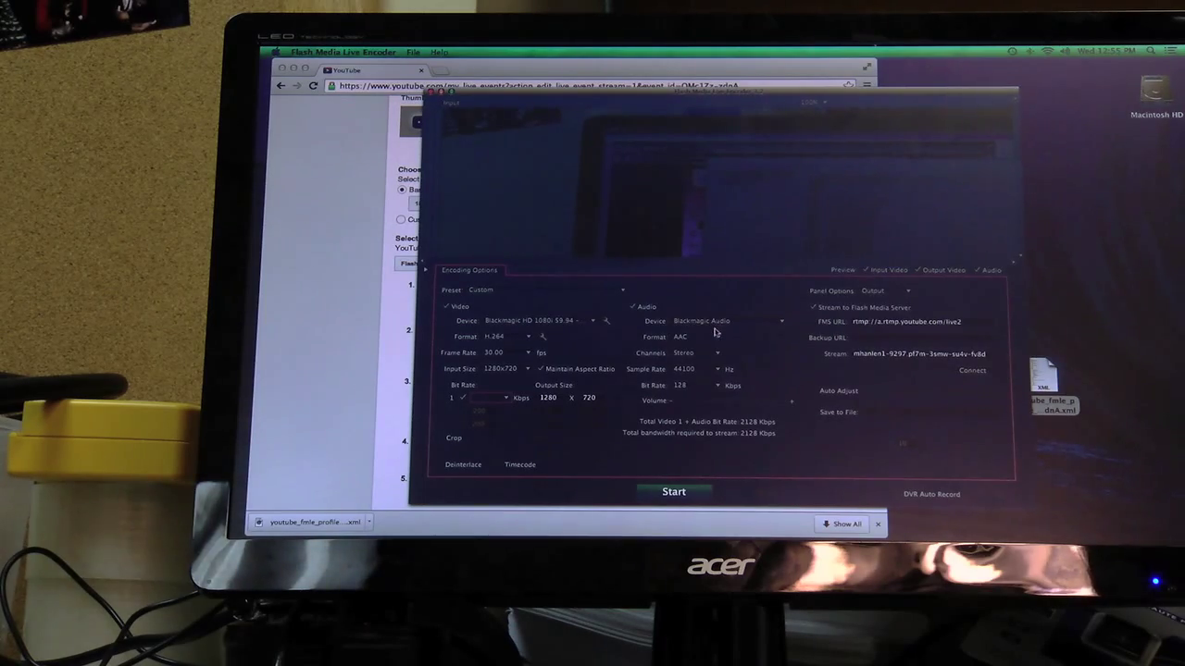
pyautogui.click(726, 322)
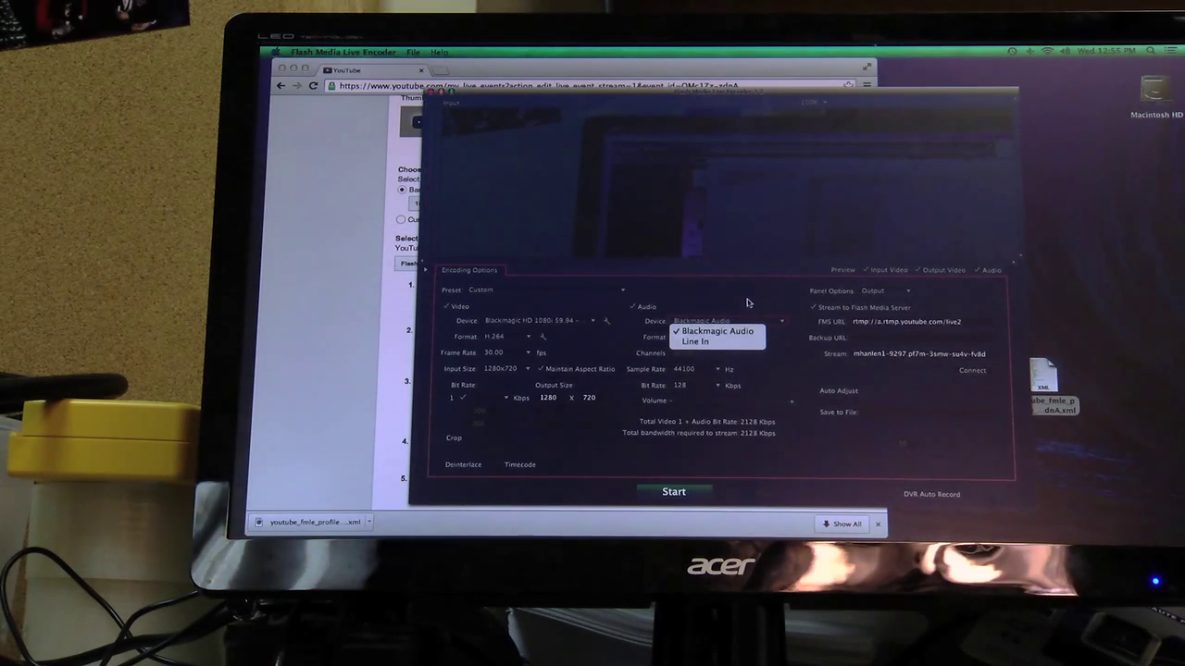
pyautogui.click(719, 335)
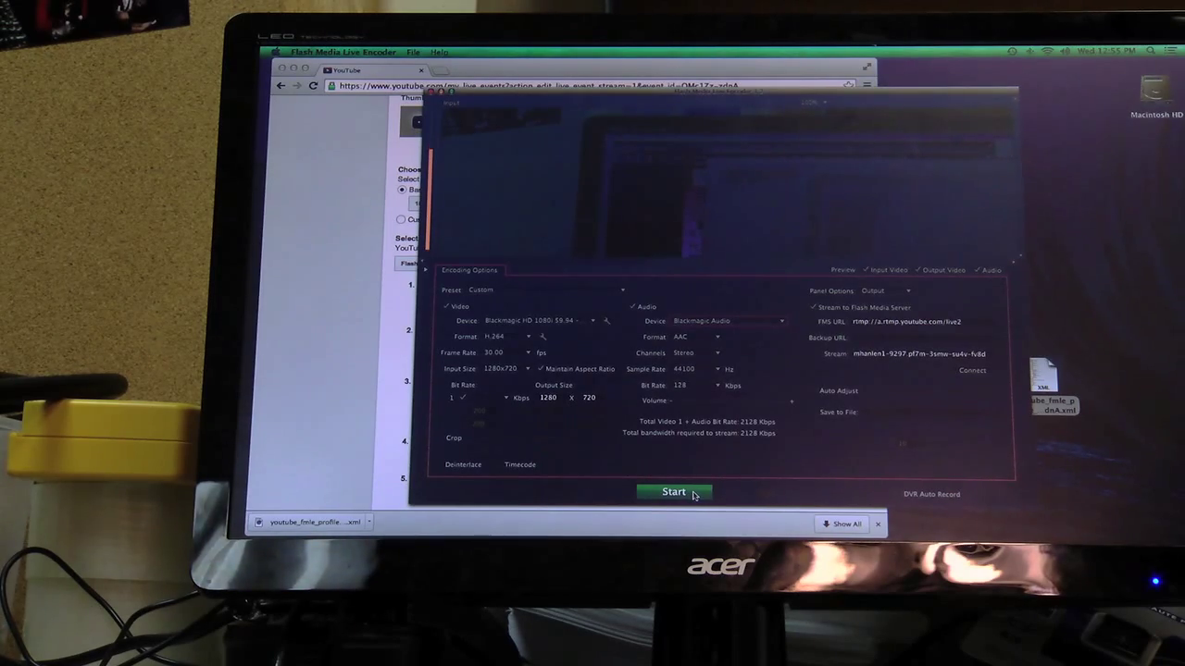
pyautogui.click(674, 492)
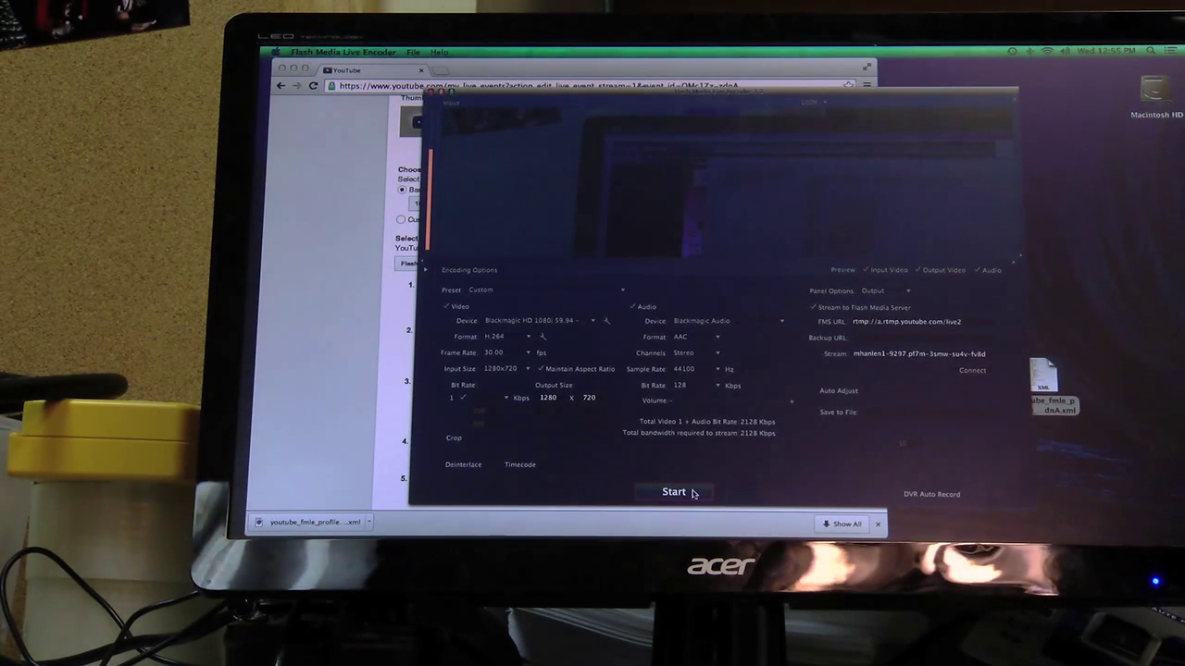
pyautogui.click(674, 492)
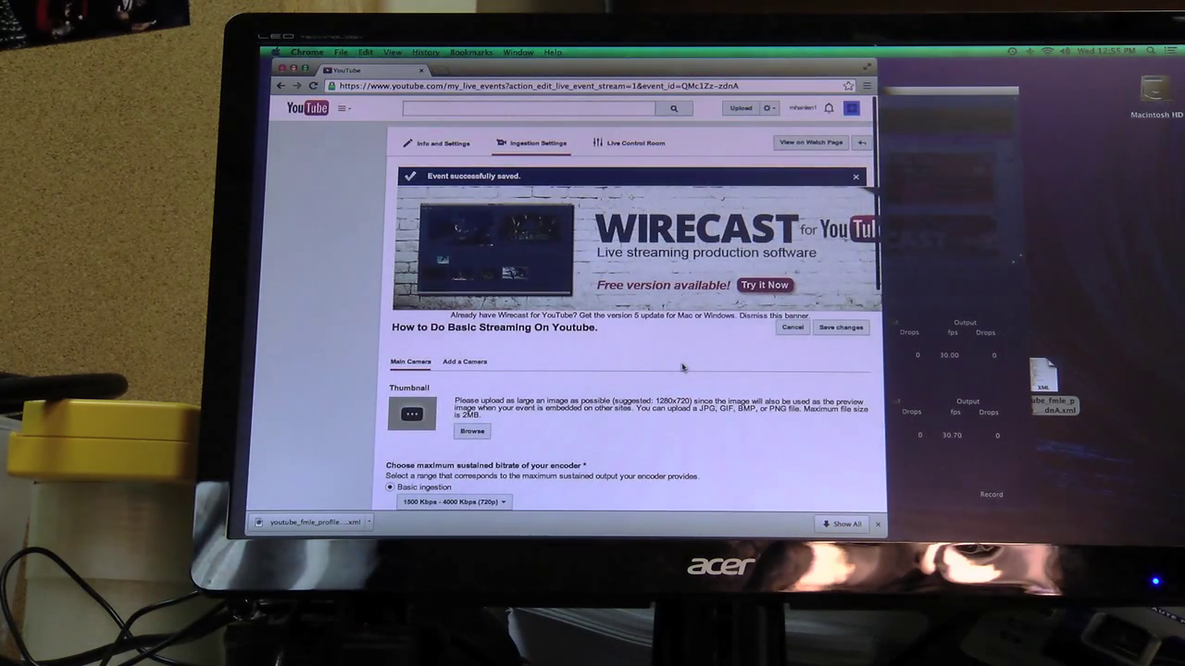
# - Enter the Live Control Room and confirm starting the stream preview
pyautogui.scroll(-3)
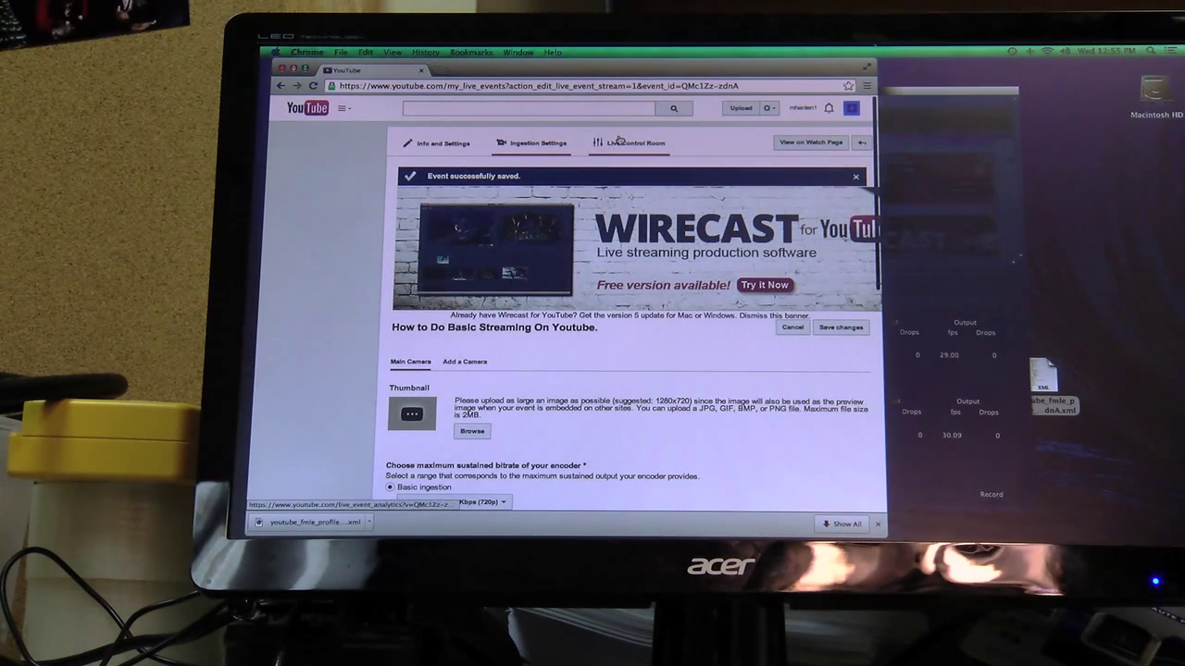
pyautogui.click(633, 143)
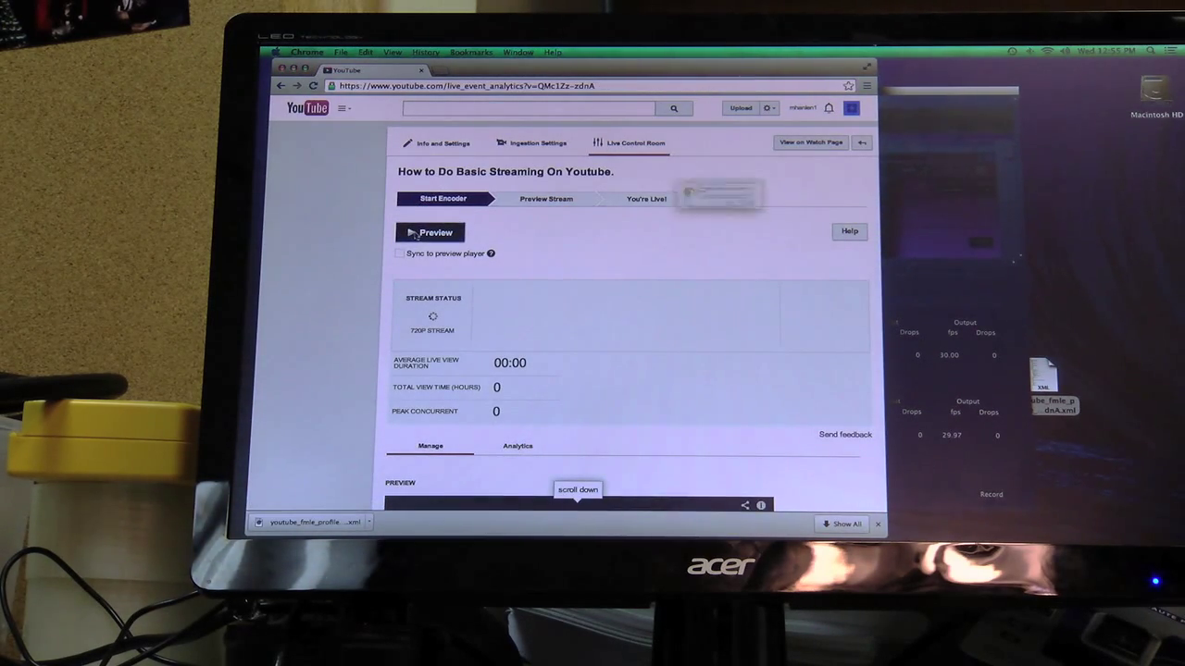
pyautogui.click(430, 233)
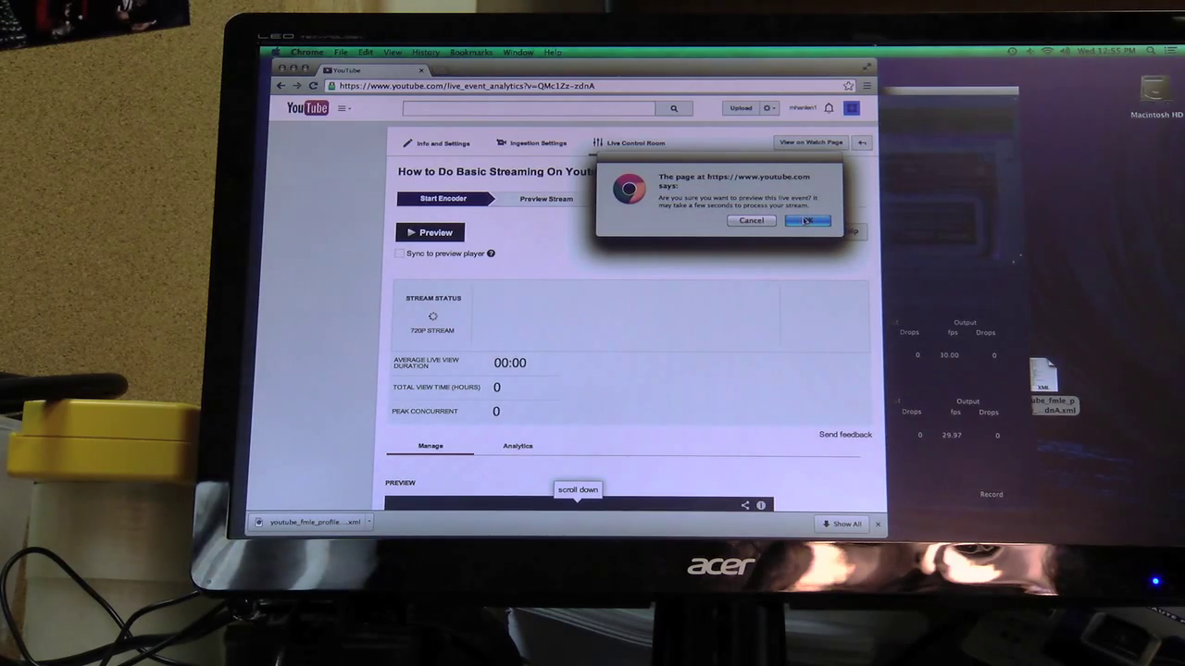
pyautogui.click(807, 221)
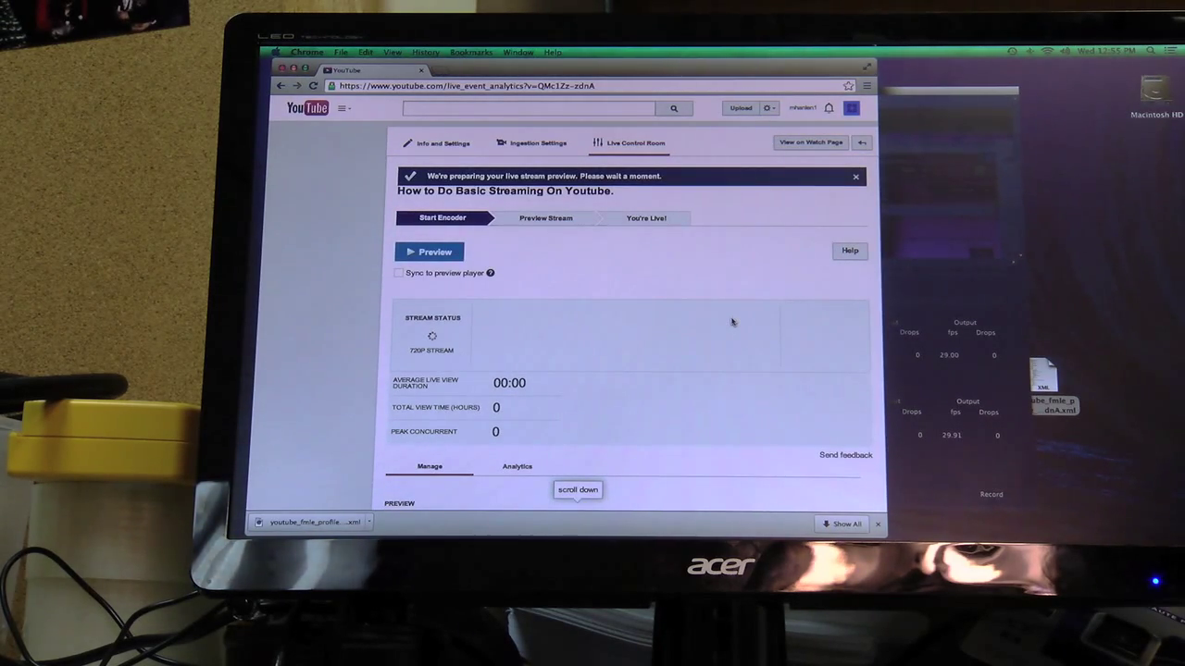
pyautogui.scroll(-3)
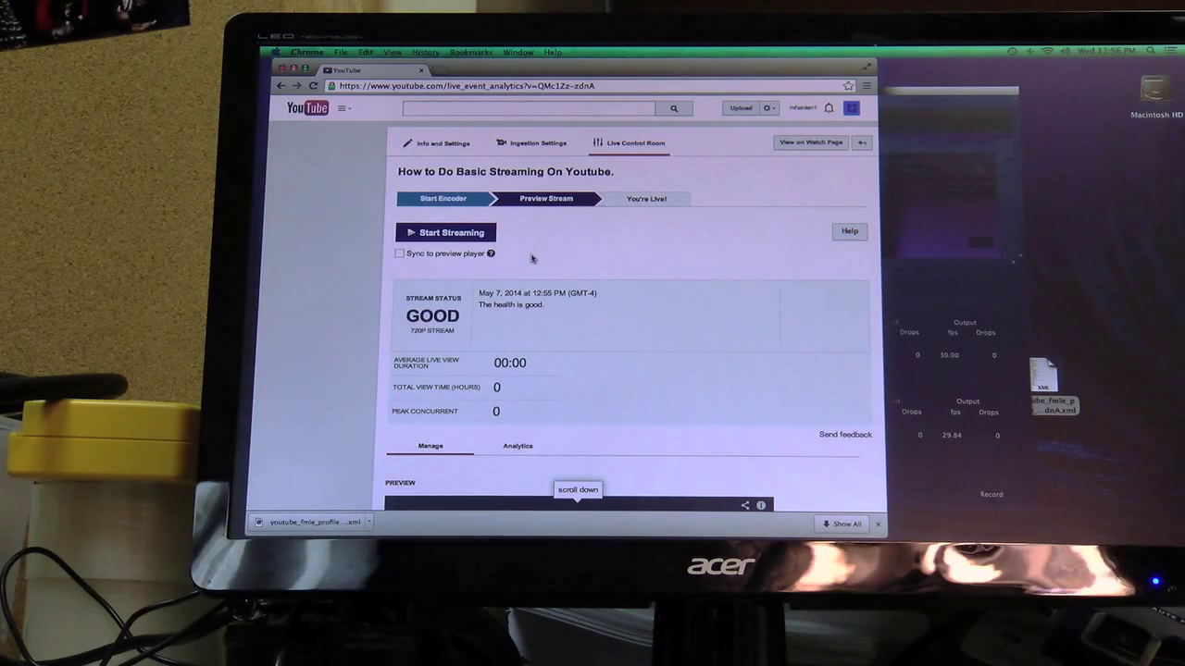
# - Start streaming and confirm so the broadcast goes live with a running timer, then view its watch page
pyautogui.click(451, 234)
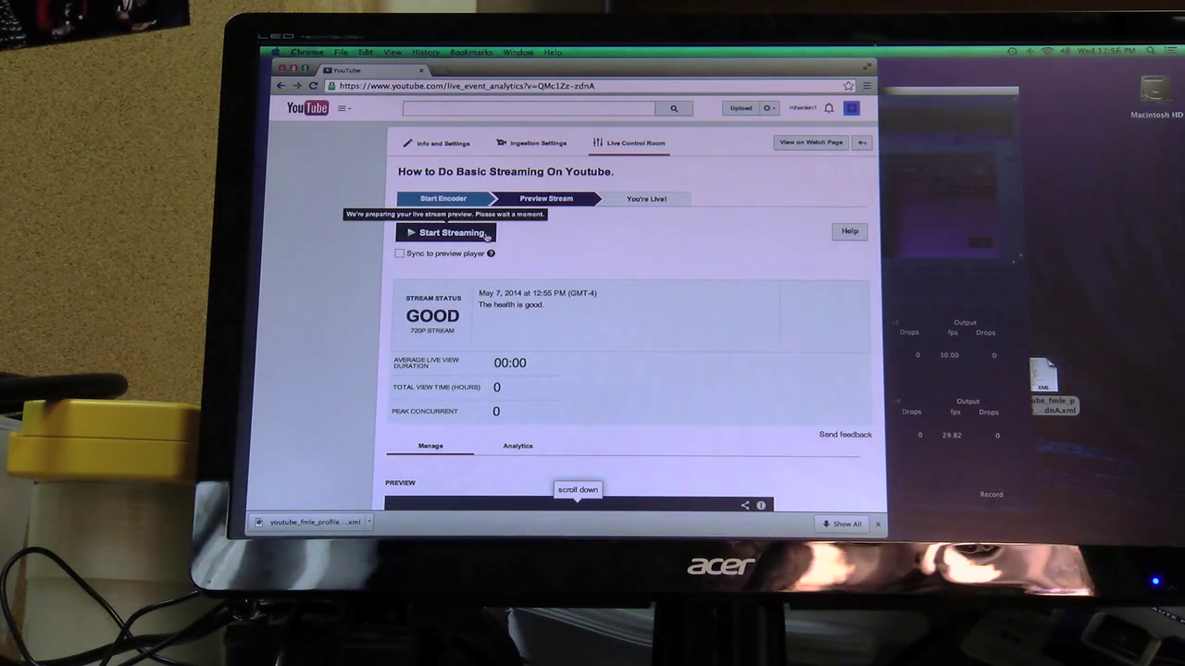
pyautogui.click(448, 233)
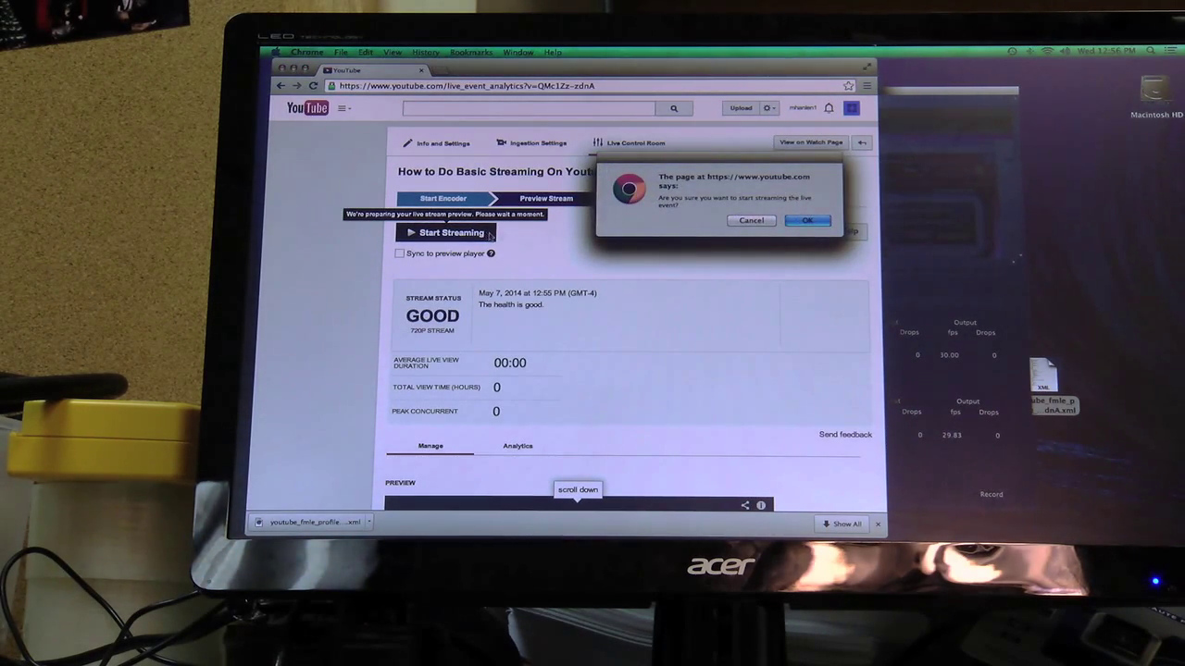
pyautogui.click(807, 220)
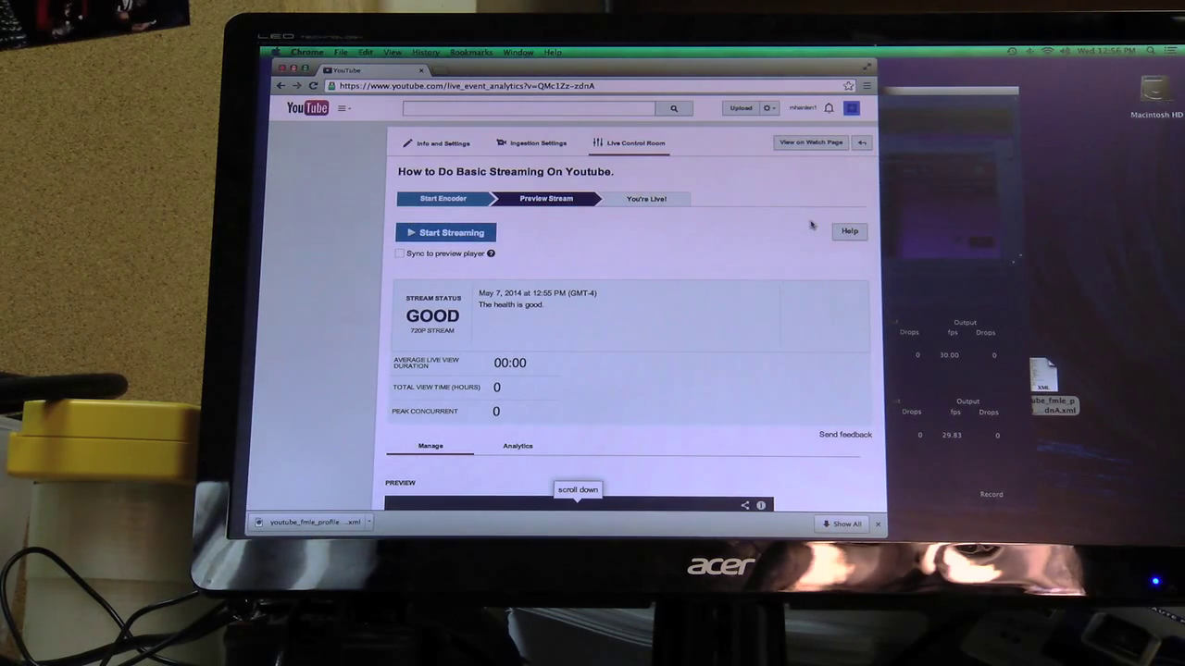
pyautogui.click(444, 234)
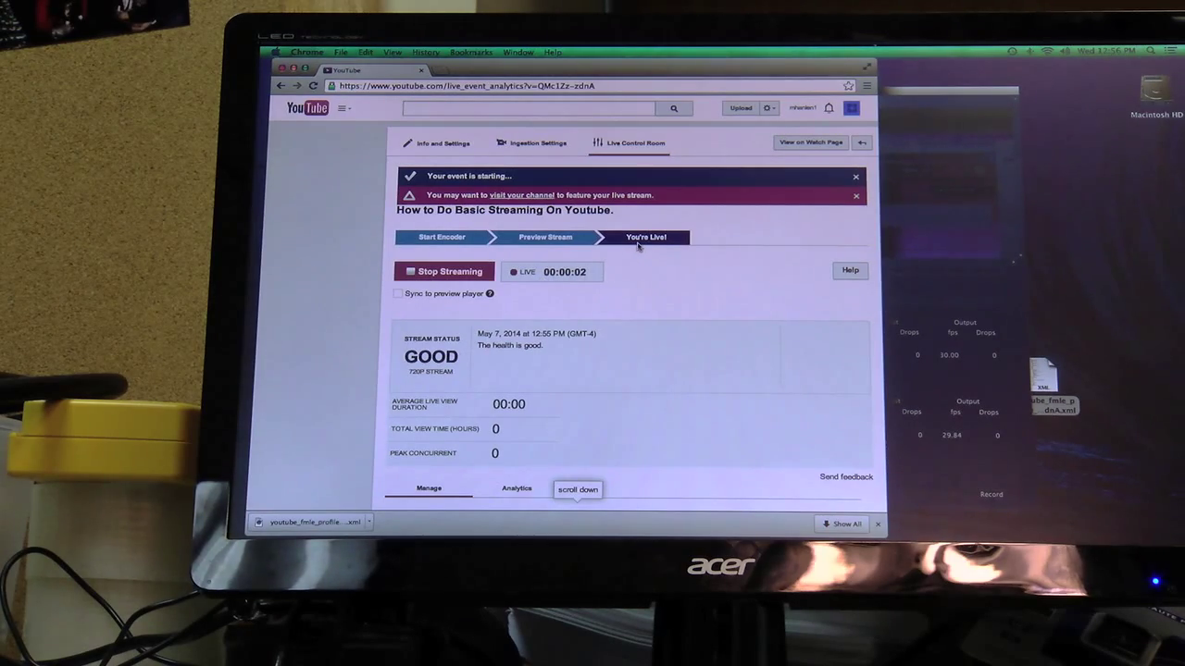
pyautogui.moveTo(811, 141)
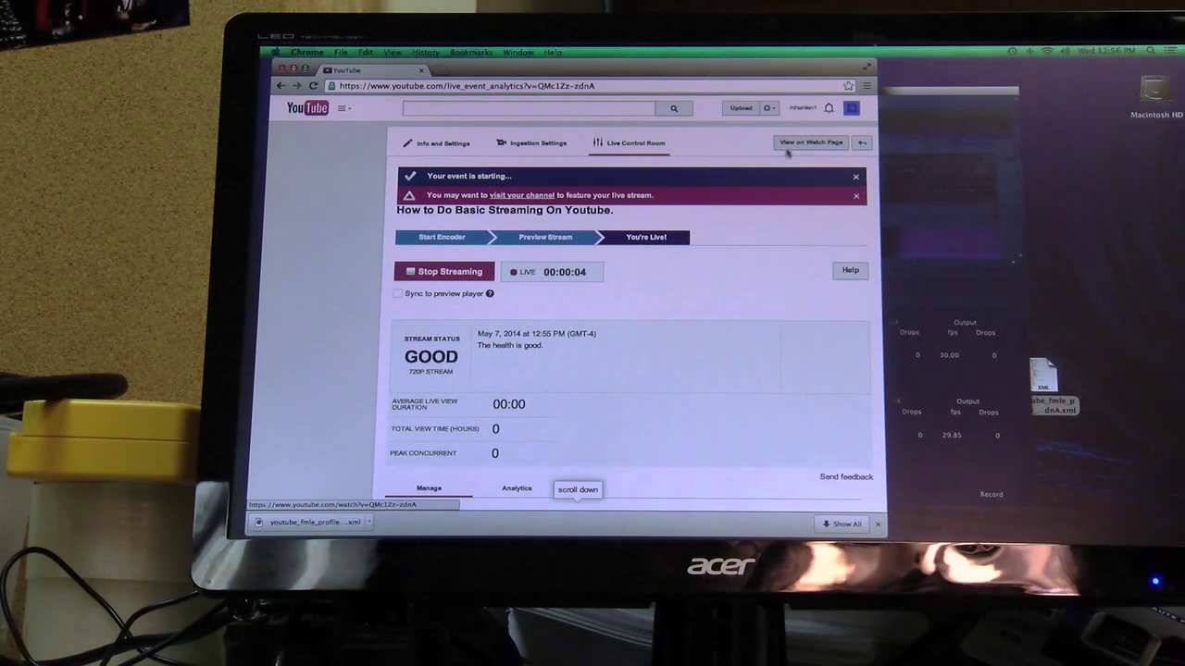
pyautogui.click(809, 141)
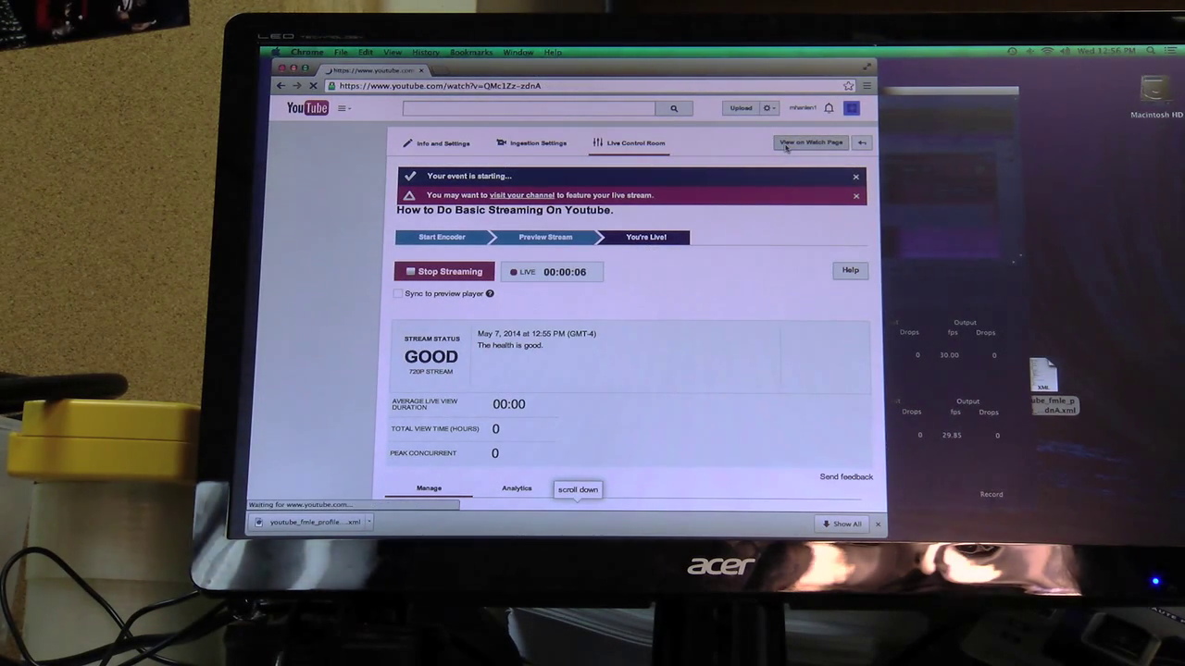
# - Navigate from the watch page back toward the dashboard until the channel chooser appears
pyautogui.click(809, 142)
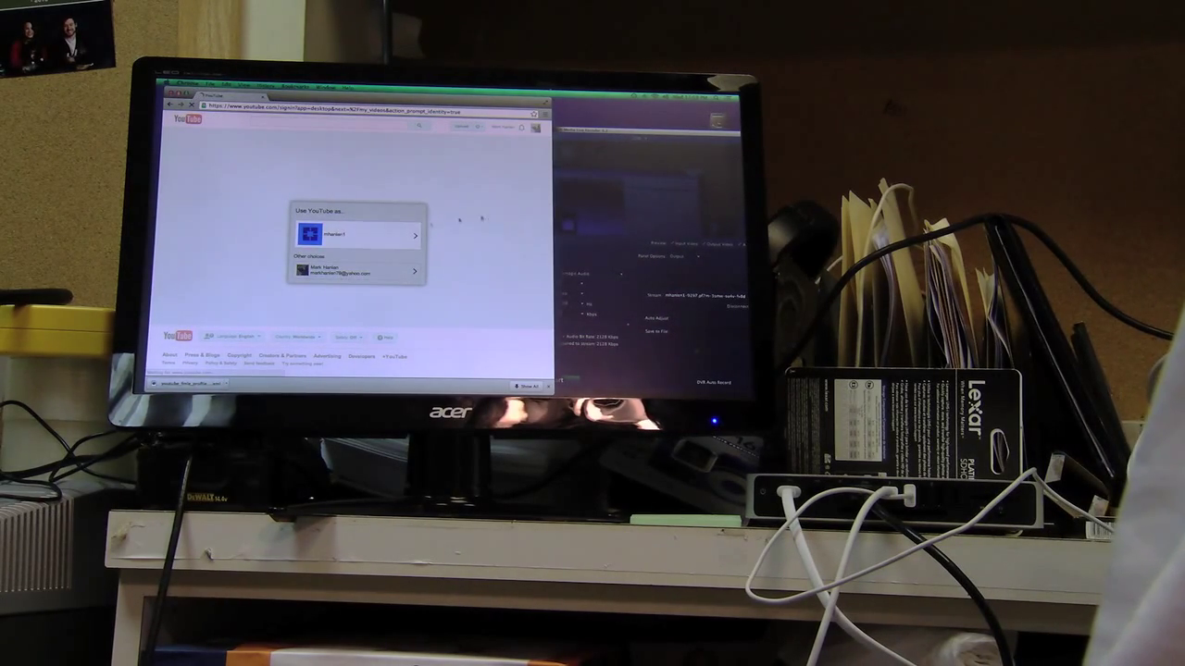
# - Continue as the chosen channel, enter the event's Live Control Room and confirm stopping the stream
pyautogui.click(356, 233)
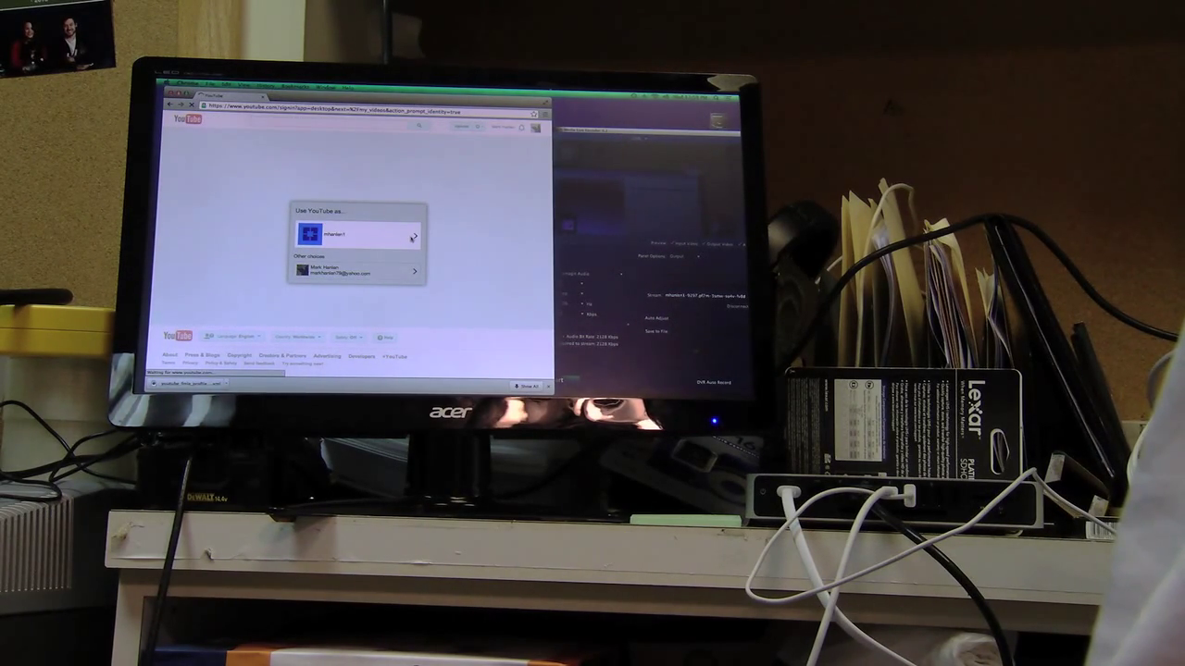
pyautogui.click(356, 233)
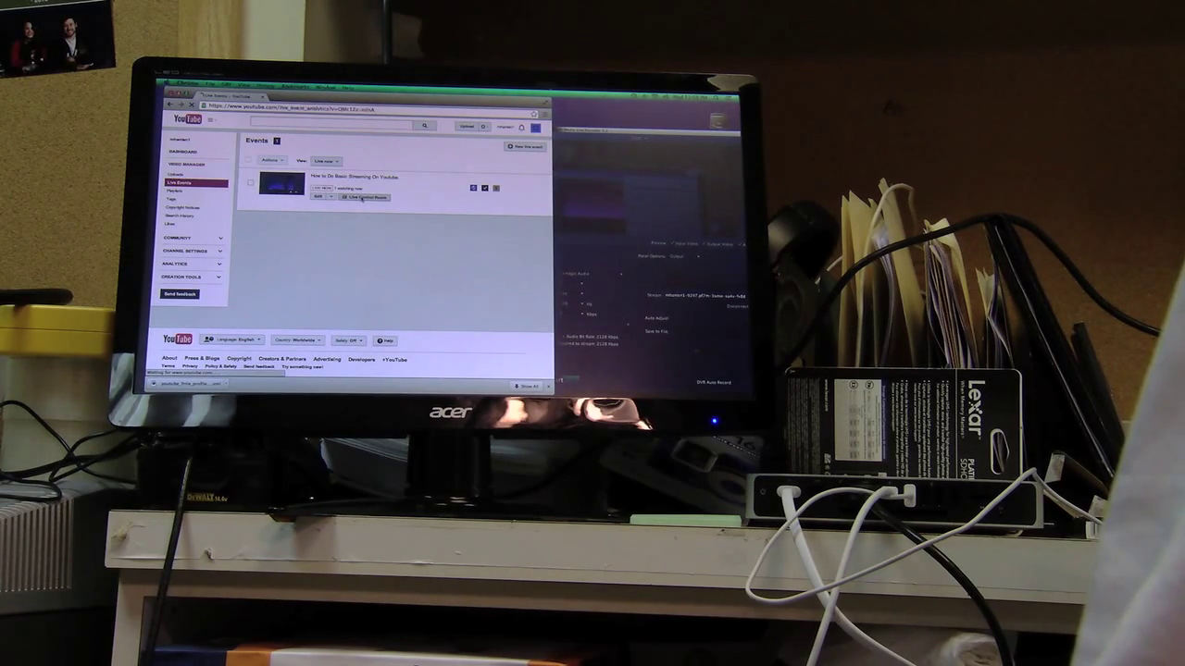
pyautogui.click(365, 196)
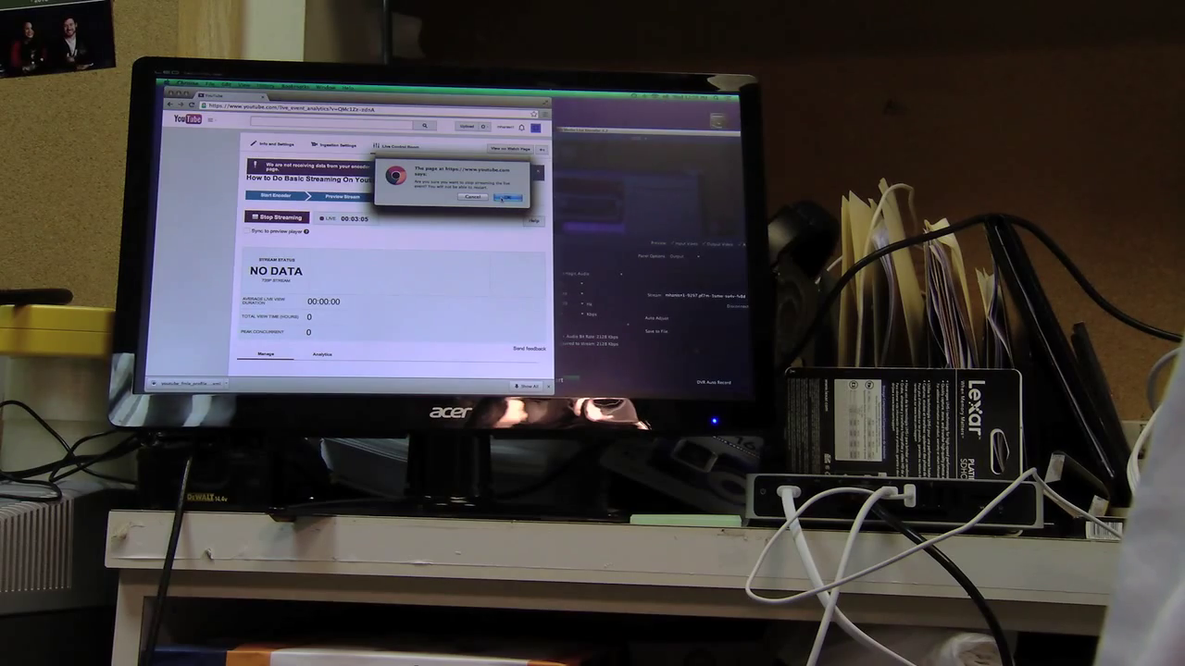
pyautogui.click(508, 197)
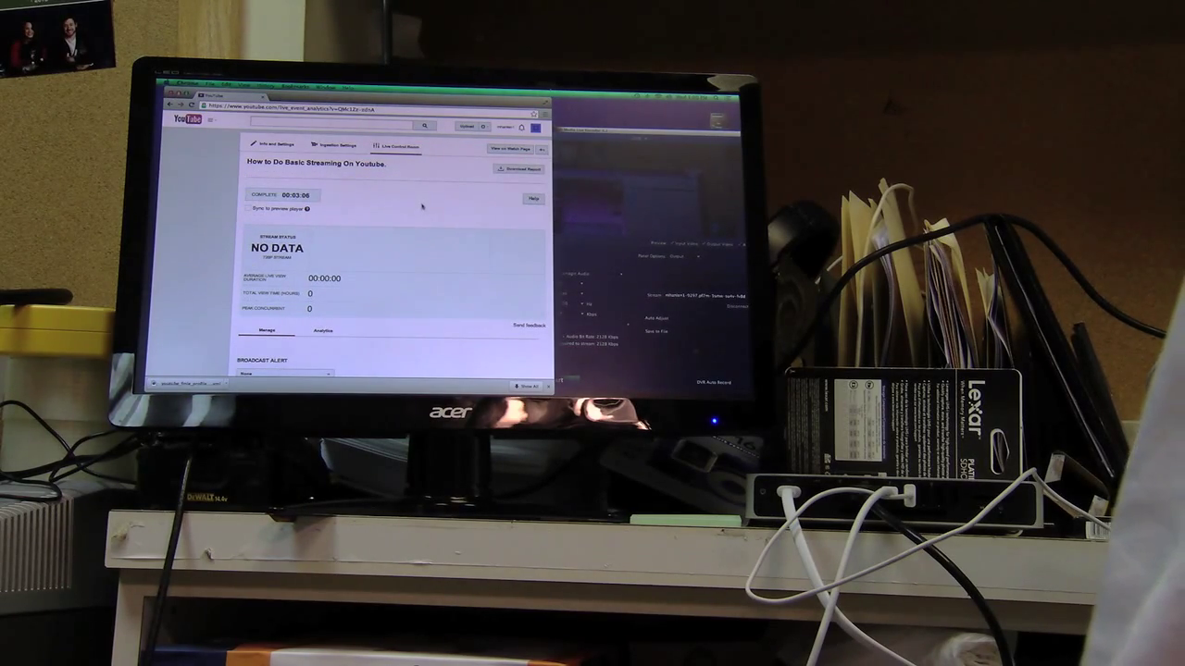